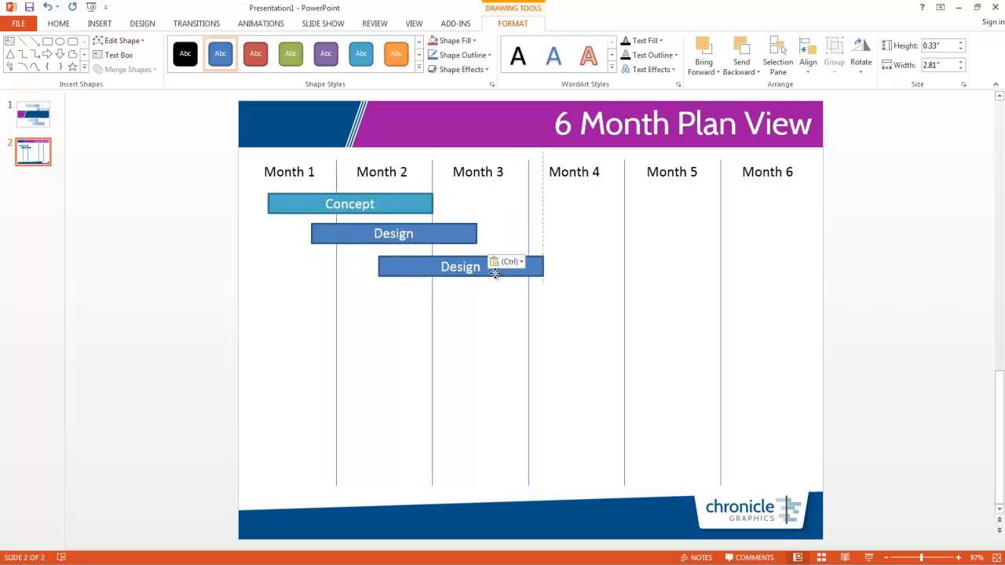
# Copy the Design bar, rename it Build & Test, colour it purple, and begin connecting the bars
pyautogui.moveTo(460, 267); pyautogui.dragTo(549, 263)
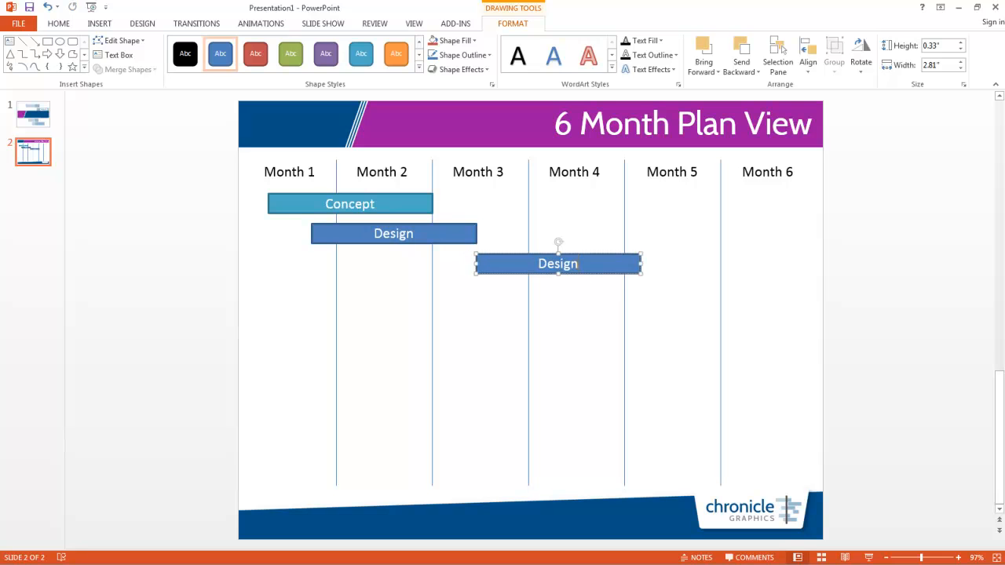
pyautogui.doubleClick(558, 263)
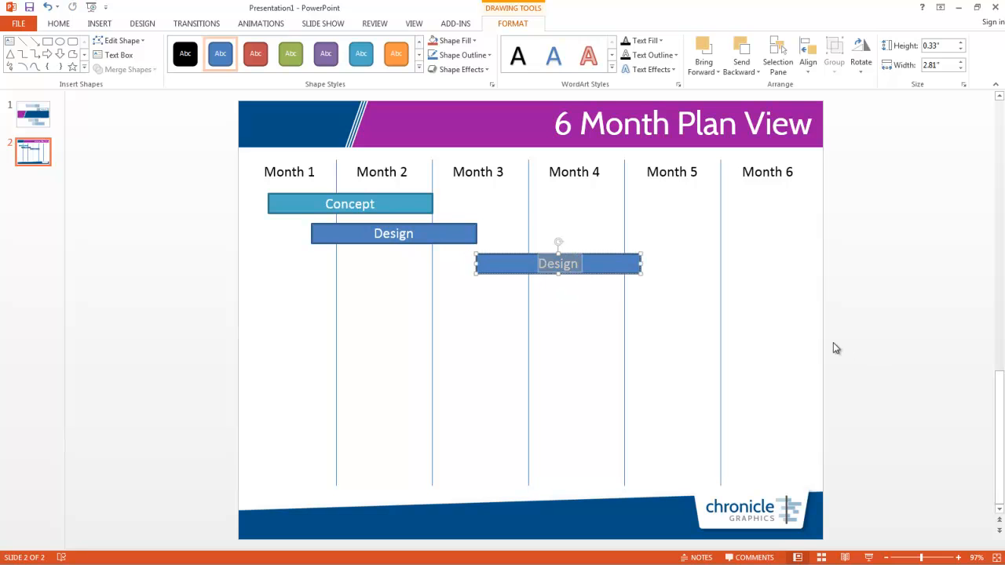
pyautogui.write('Build & Test')
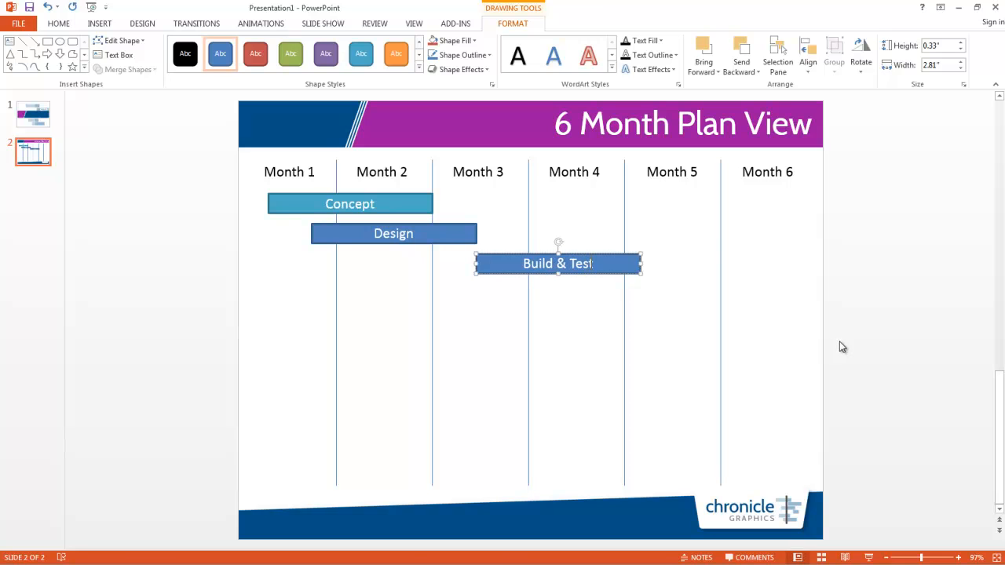
pyautogui.moveTo(613, 274)
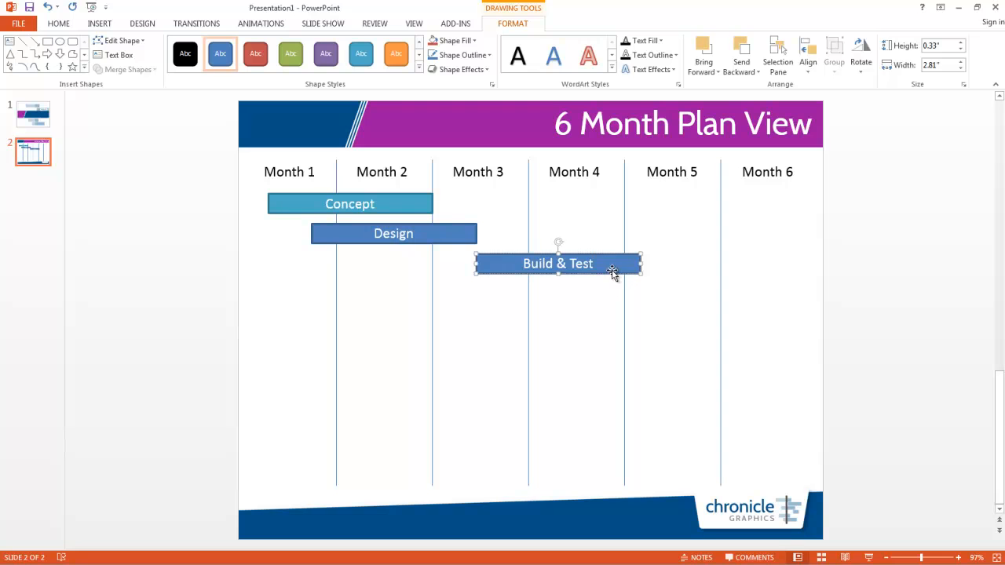
pyautogui.click(325, 54)
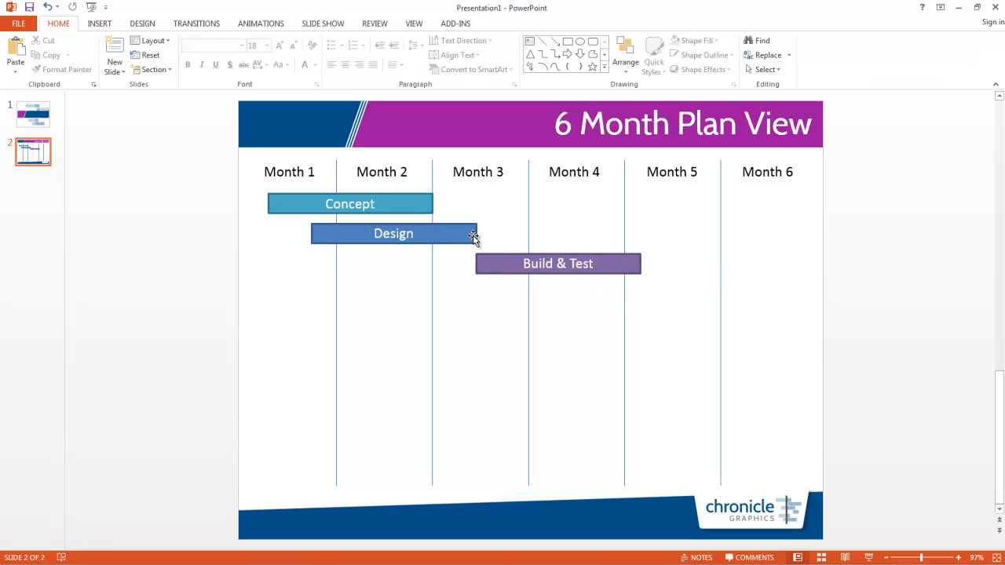
pyautogui.click(392, 233)
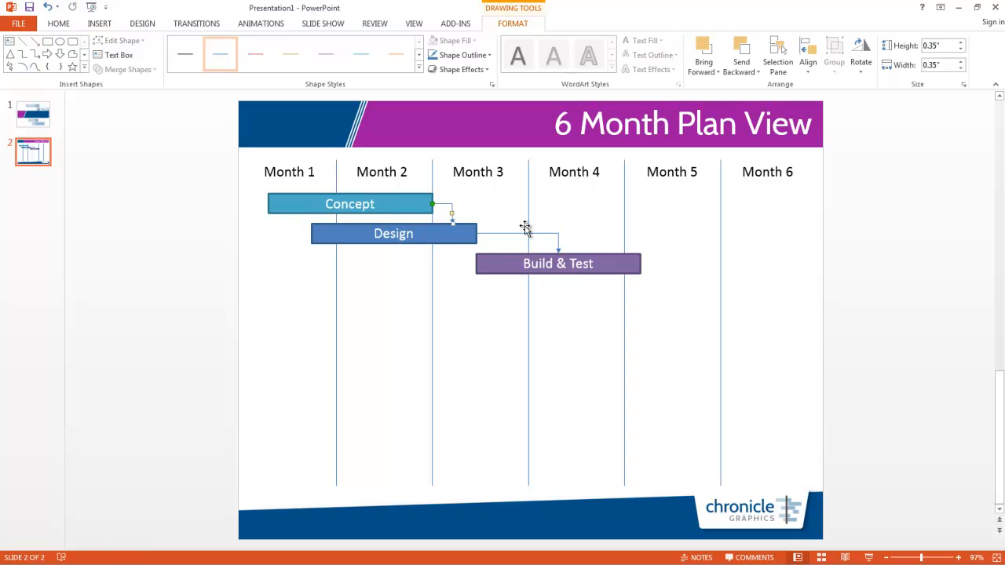
# Switch to Microsoft Project to show the BlueGrass Project 2J-303 Gantt Chart schedule
pyautogui.click(59, 22)
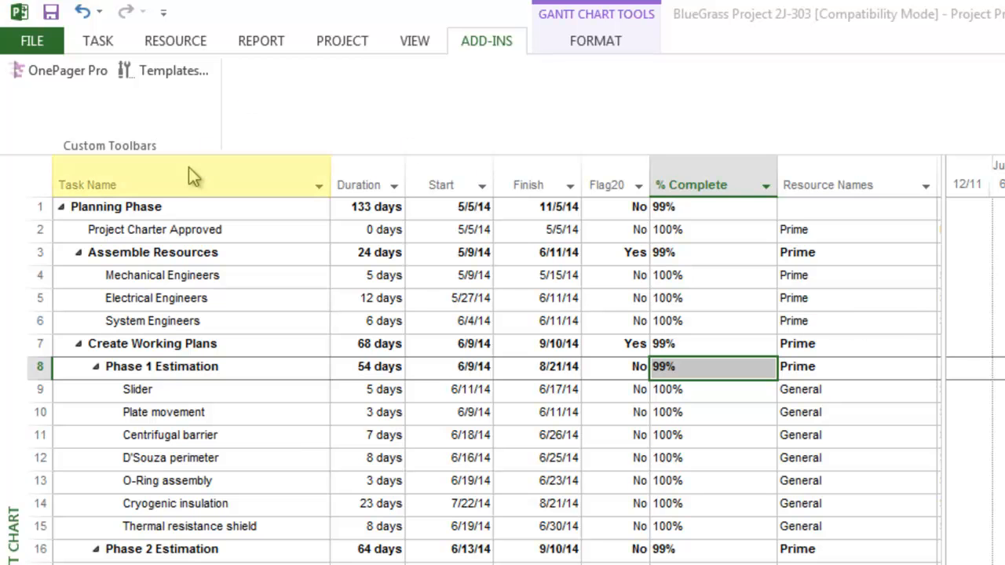
pyautogui.click(442, 184)
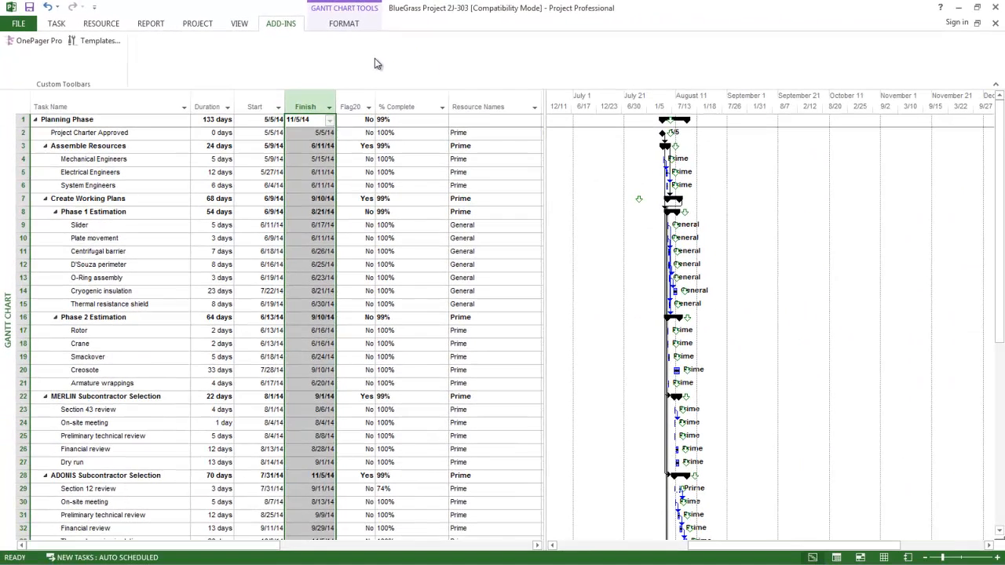
pyautogui.click(482, 106)
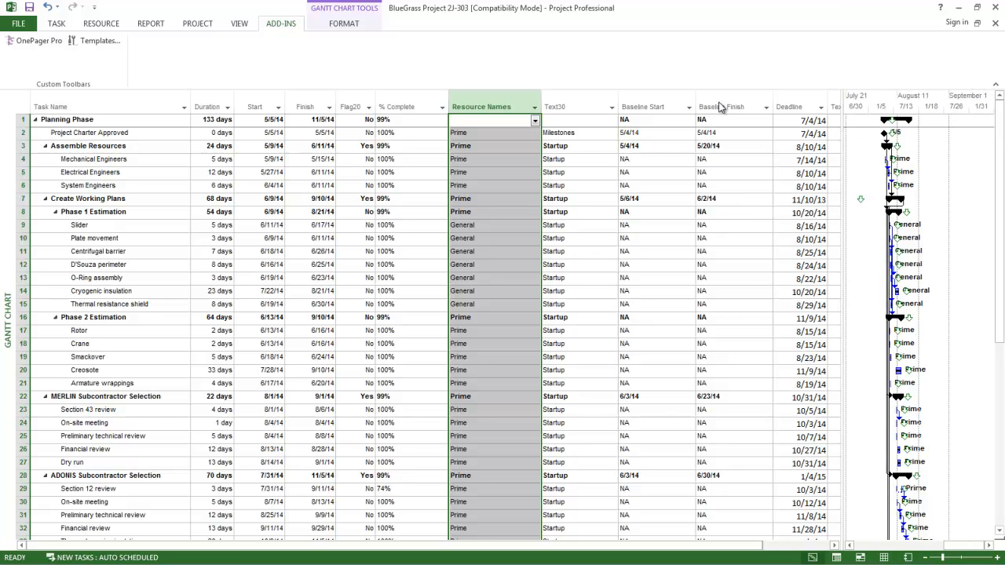
pyautogui.click(656, 106)
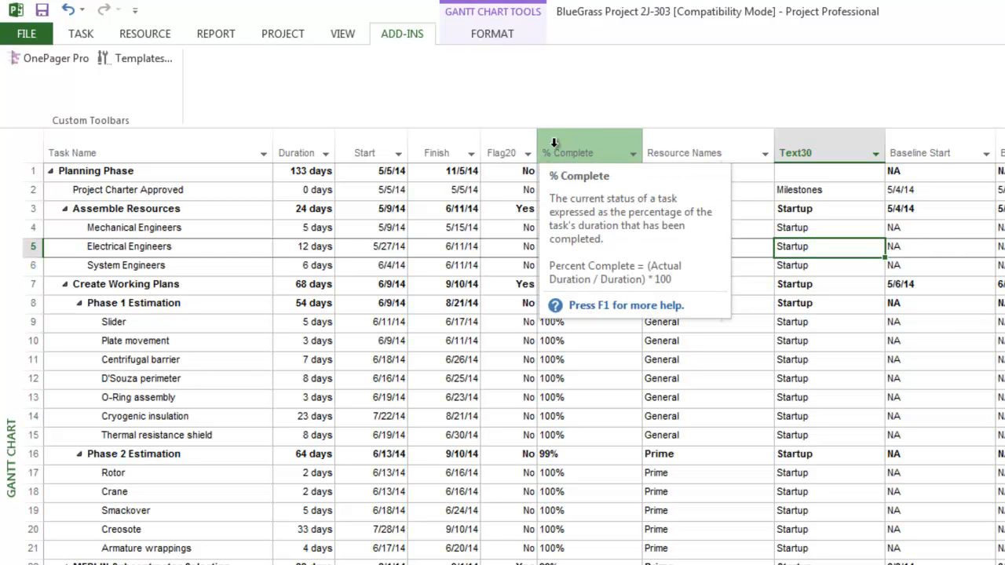
pyautogui.rightClick(568, 152)
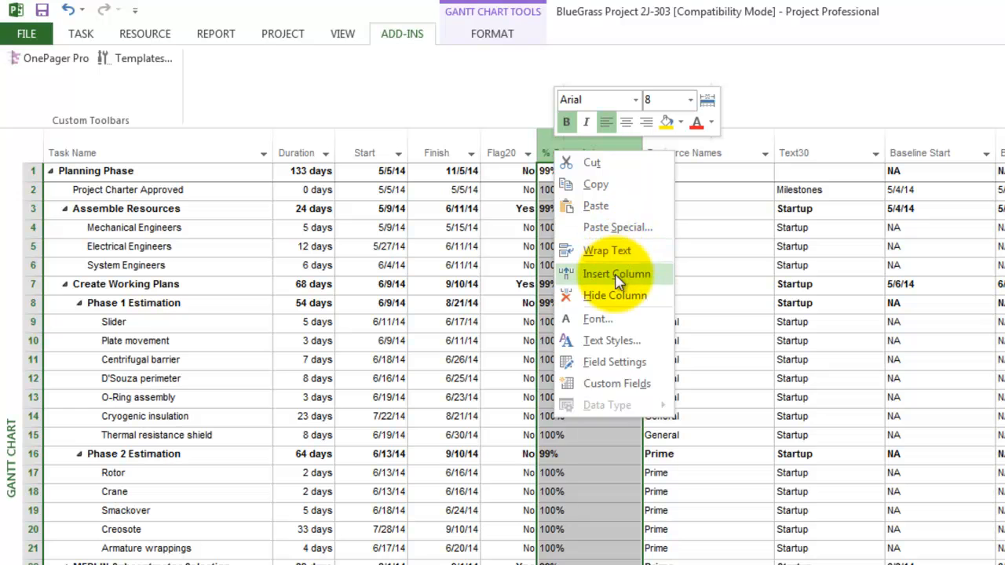
pyautogui.click(617, 274)
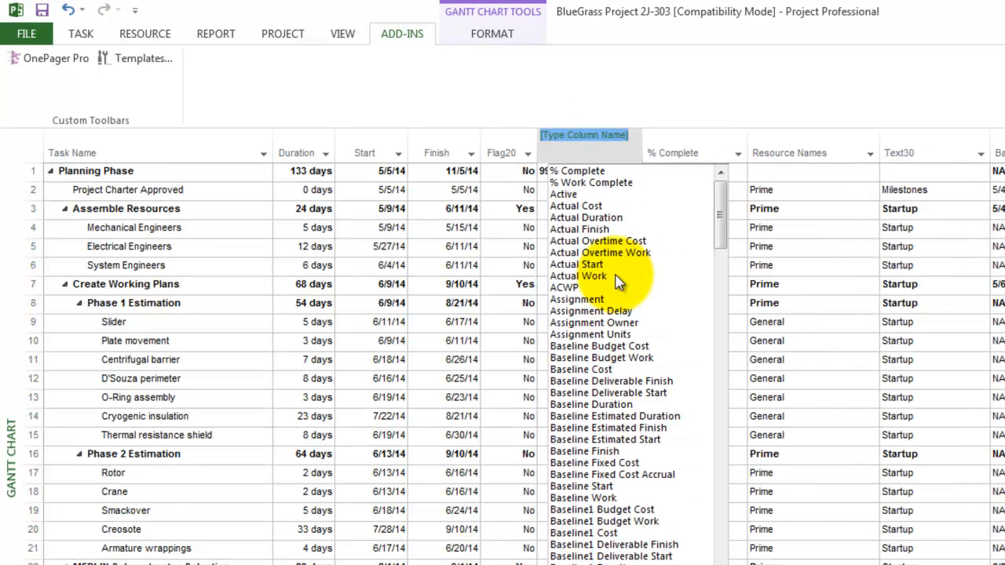
pyautogui.write('finish')
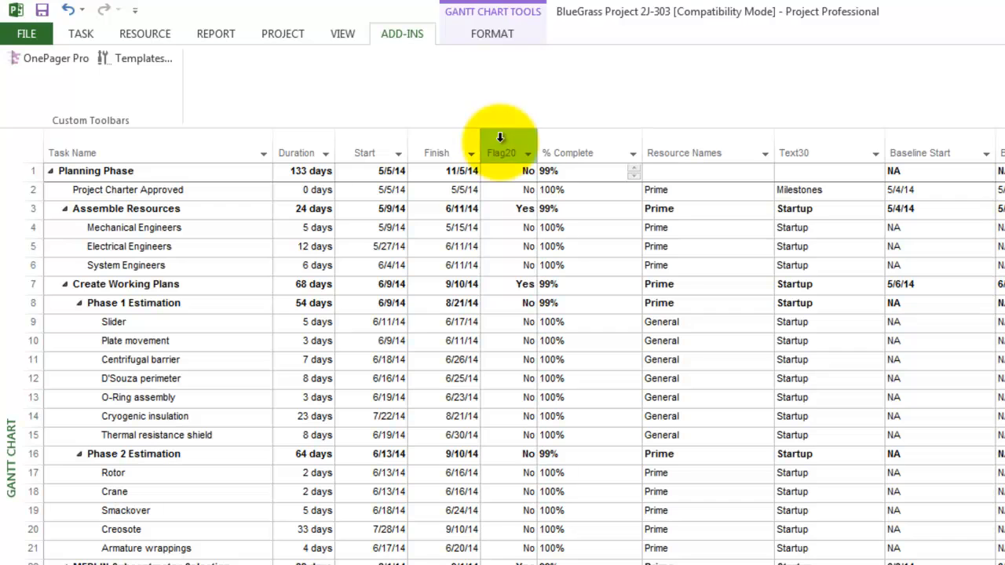
pyautogui.click(502, 209)
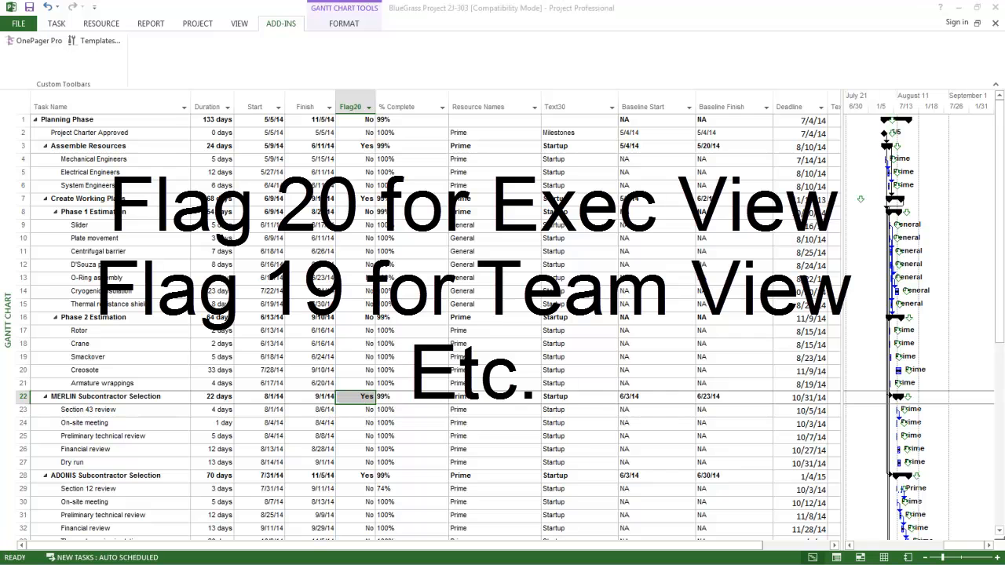
pyautogui.click(353, 397)
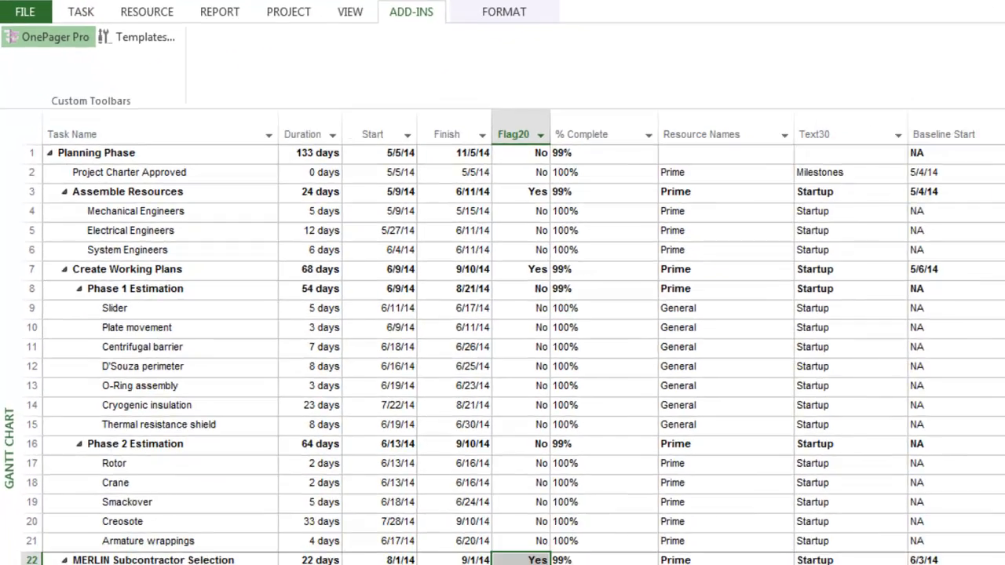
# Launch OnePager Pro from the Add-Ins tab and start a NEW project view
pyautogui.click(47, 37)
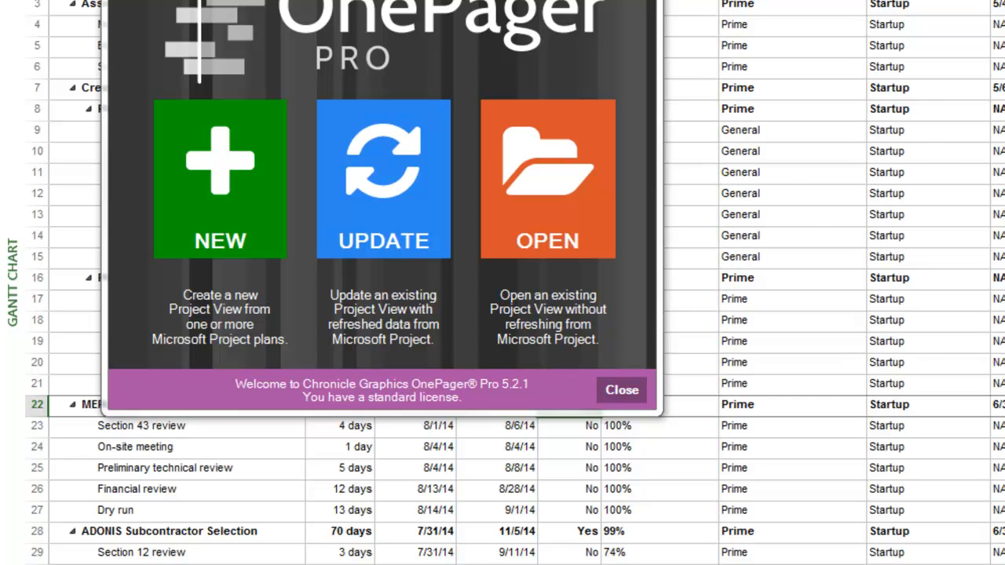
pyautogui.click(621, 390)
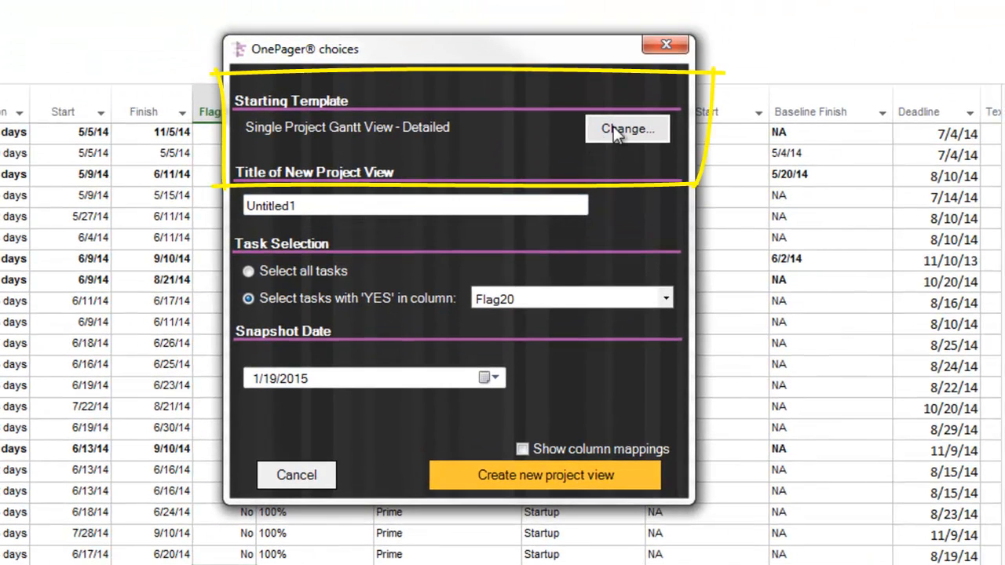
# Browse to and select Single Project Gantt View - Detailed.tat as the starting template
pyautogui.click(628, 129)
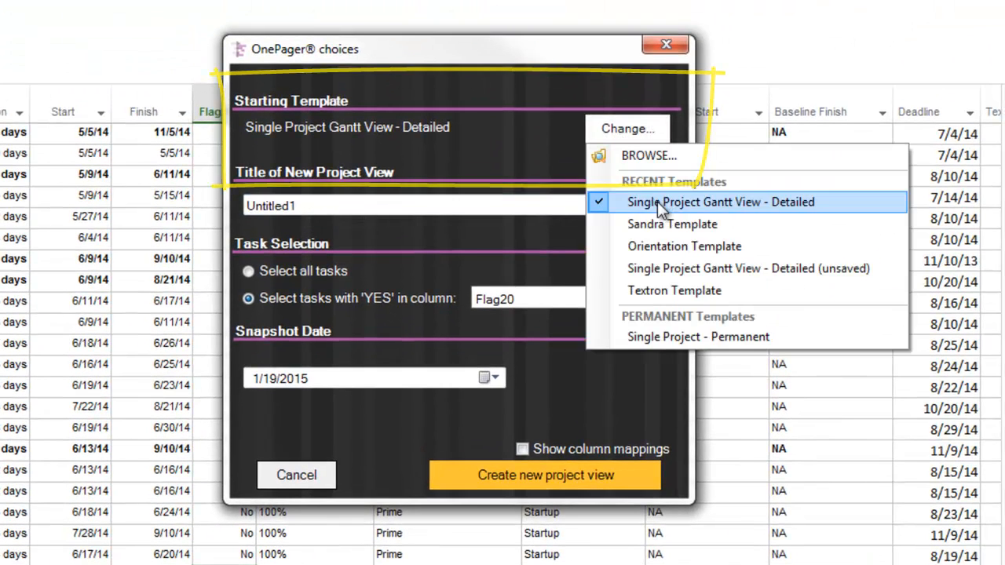
pyautogui.click(720, 202)
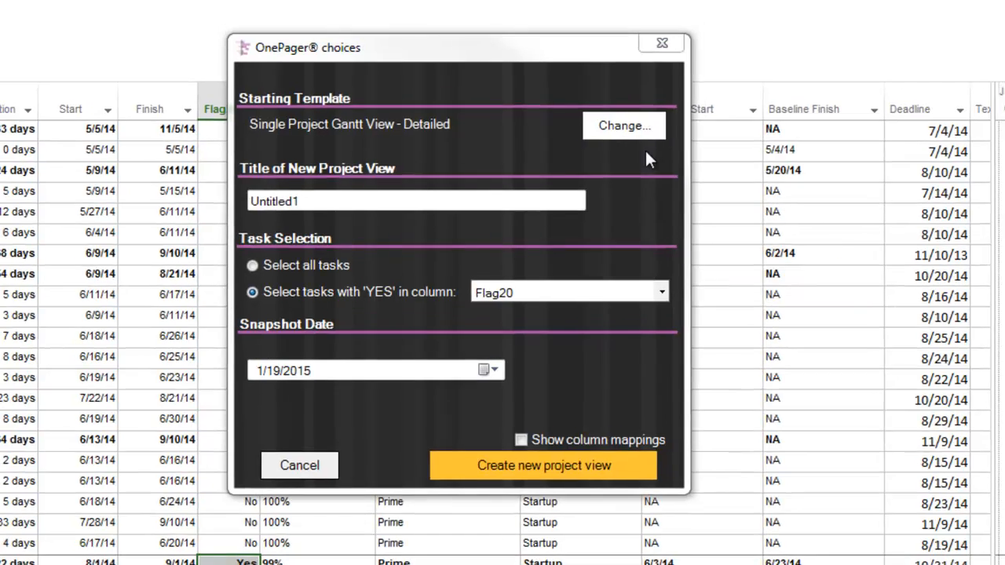
pyautogui.click(623, 125)
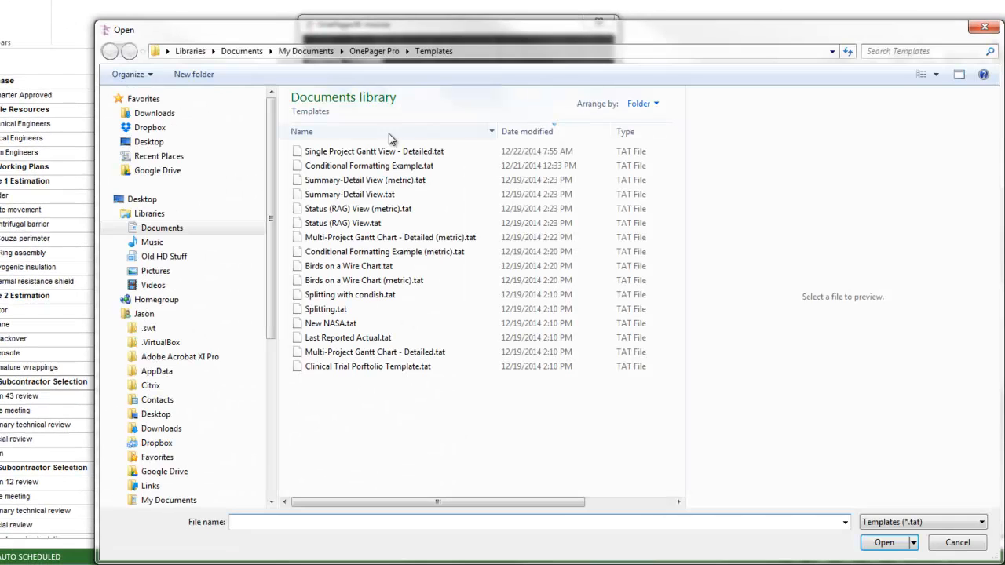
pyautogui.click(374, 151)
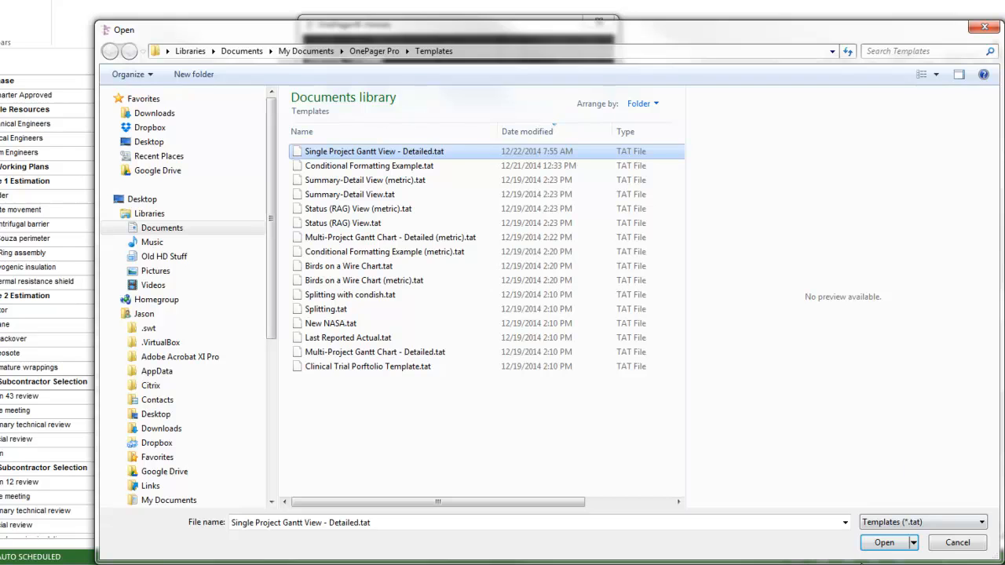
pyautogui.click(884, 542)
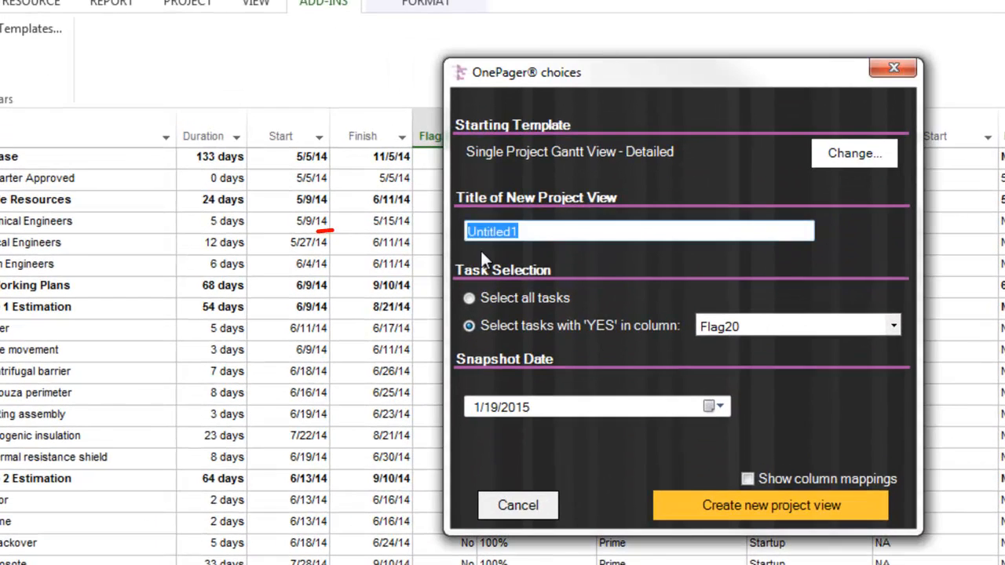
# Title the view 'Sample Project View', confirm Flag20 selection and 1/19/2015 snapshot date
pyautogui.write('Sample')
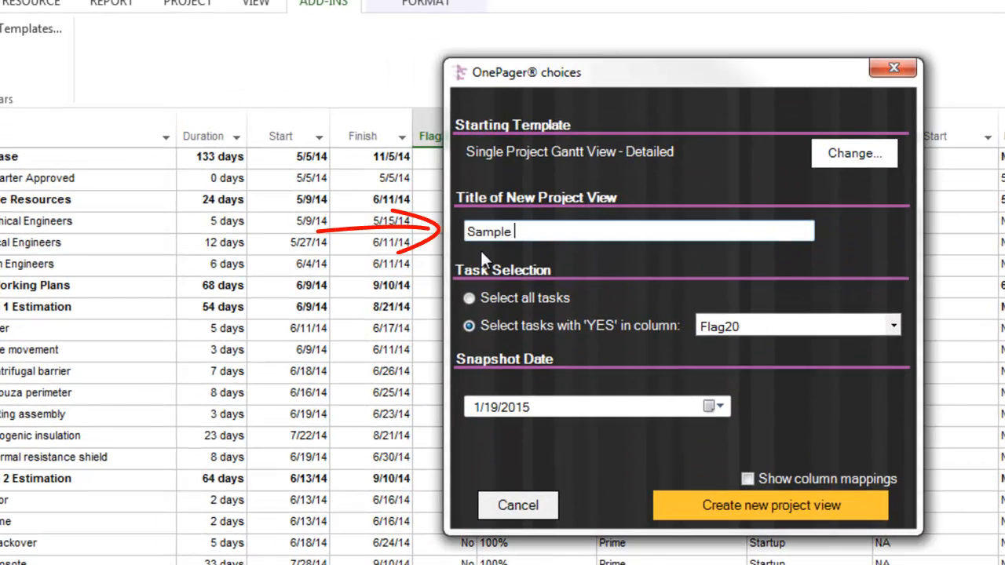
pyautogui.write('Project View')
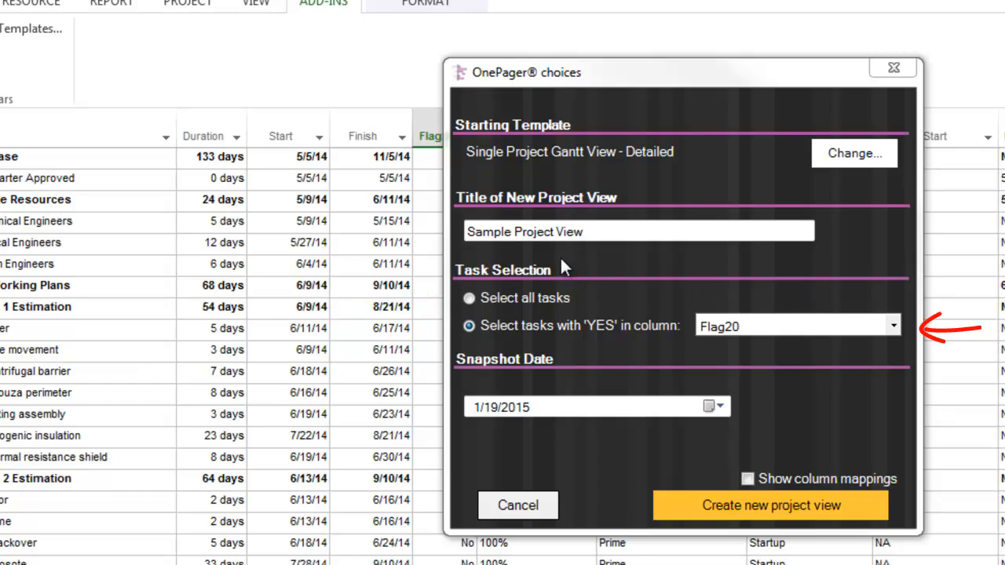
pyautogui.click(892, 326)
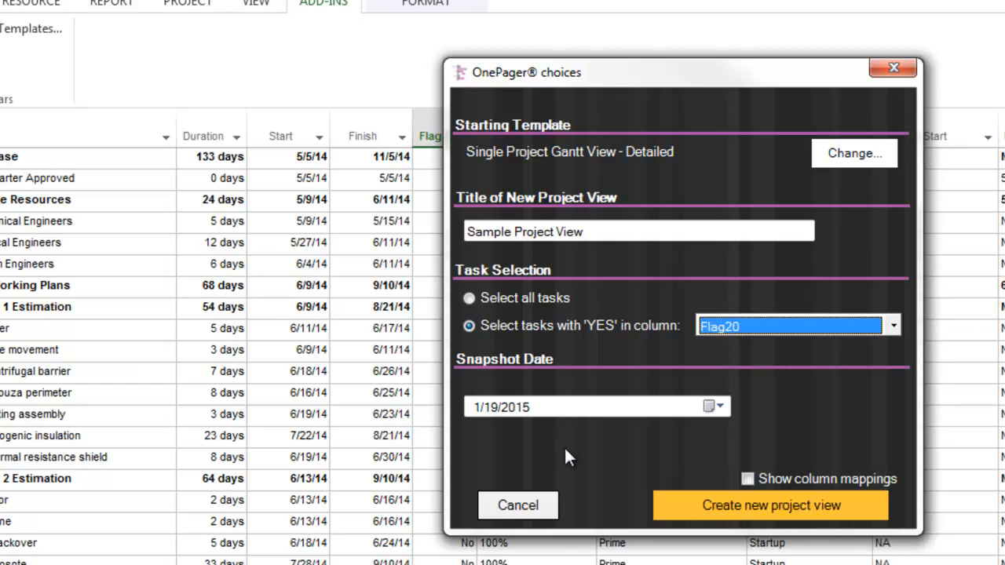
pyautogui.moveTo(711, 407)
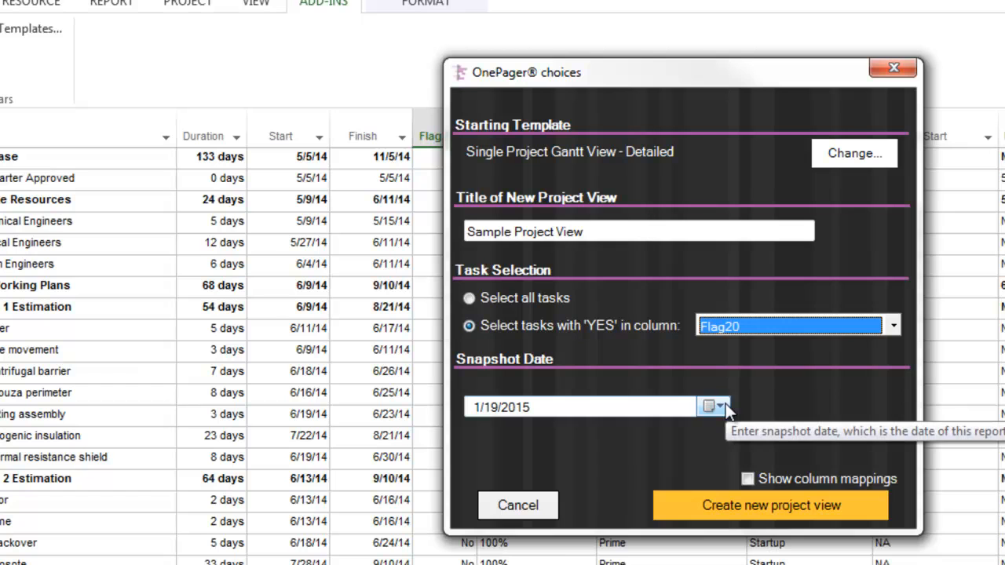
pyautogui.click(710, 406)
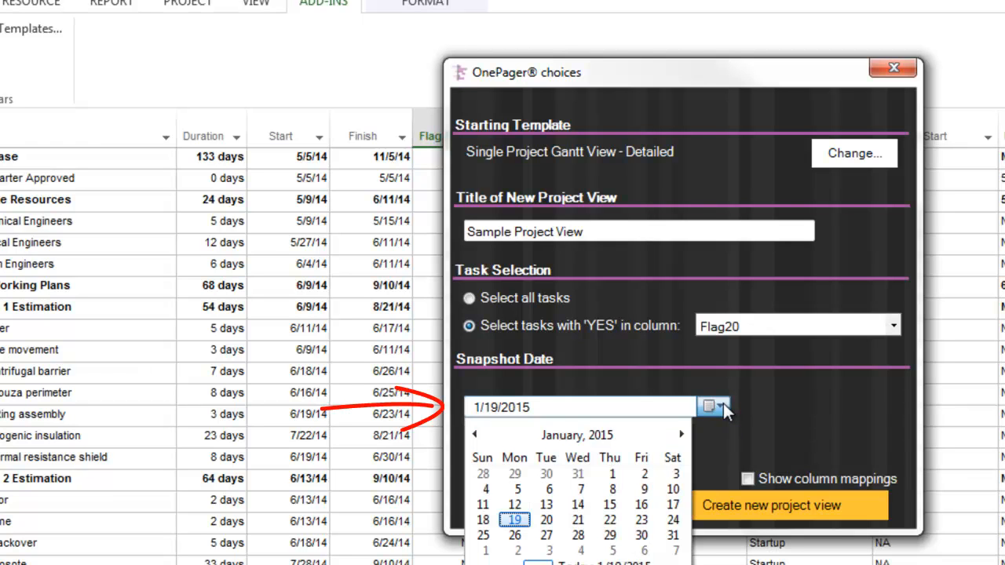
pyautogui.click(577, 435)
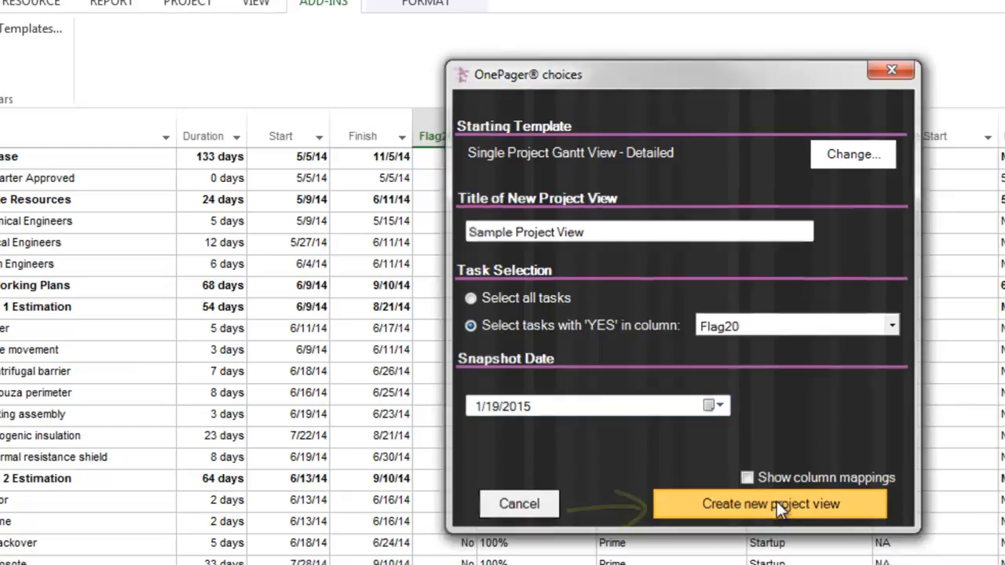
# Create the project view, then bring up the BlueGrass Project workbook in Excel
pyautogui.click(770, 505)
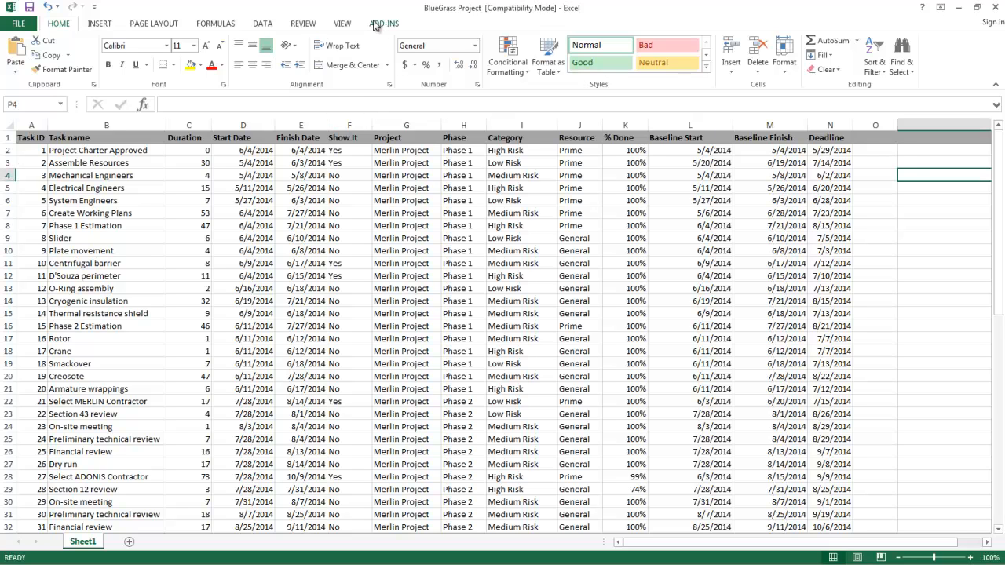
# Show the Excel Add-Ins commands and point out the Task name, Finish Date, Task ID and Show It columns
pyautogui.click(384, 22)
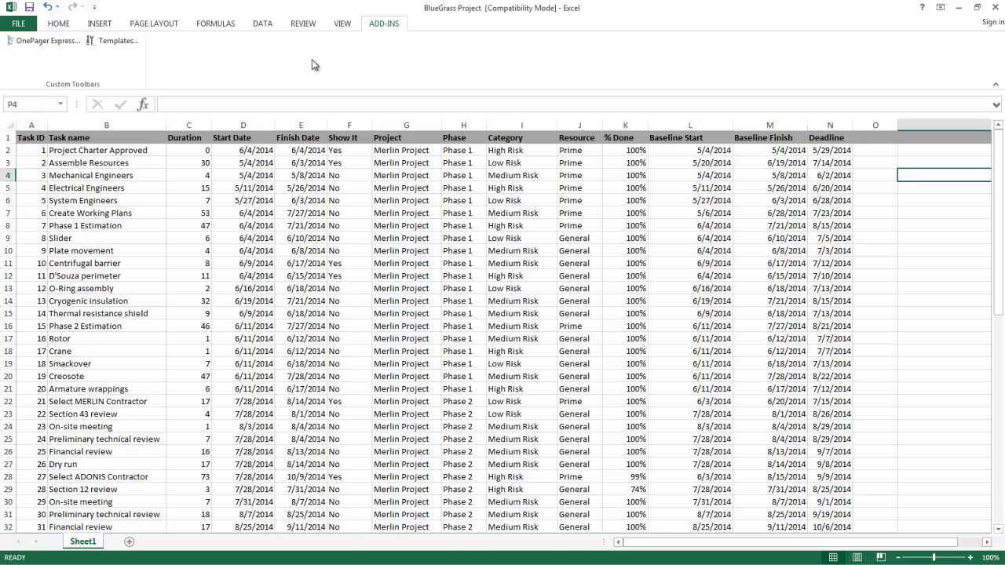
pyautogui.click(106, 125)
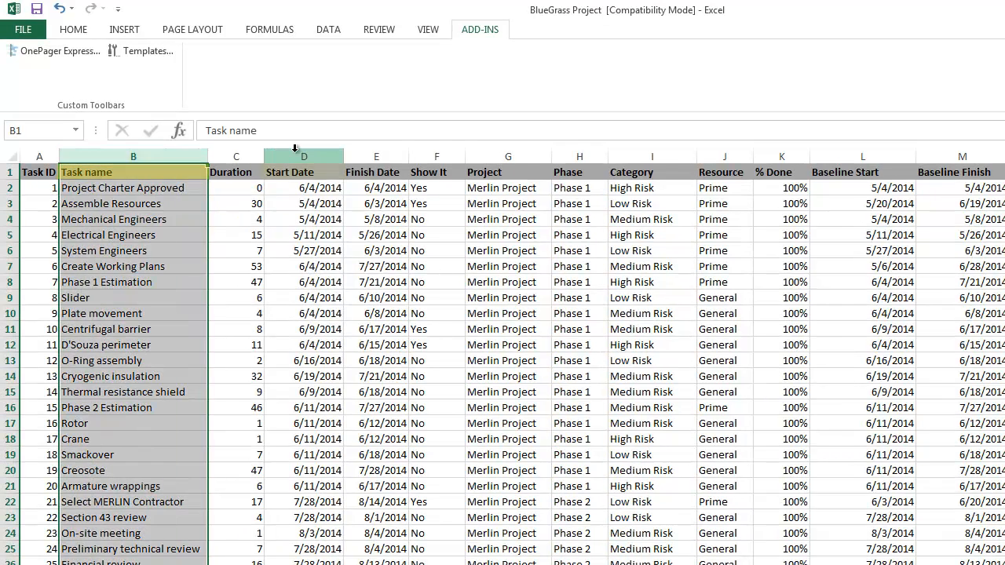
pyautogui.click(376, 172)
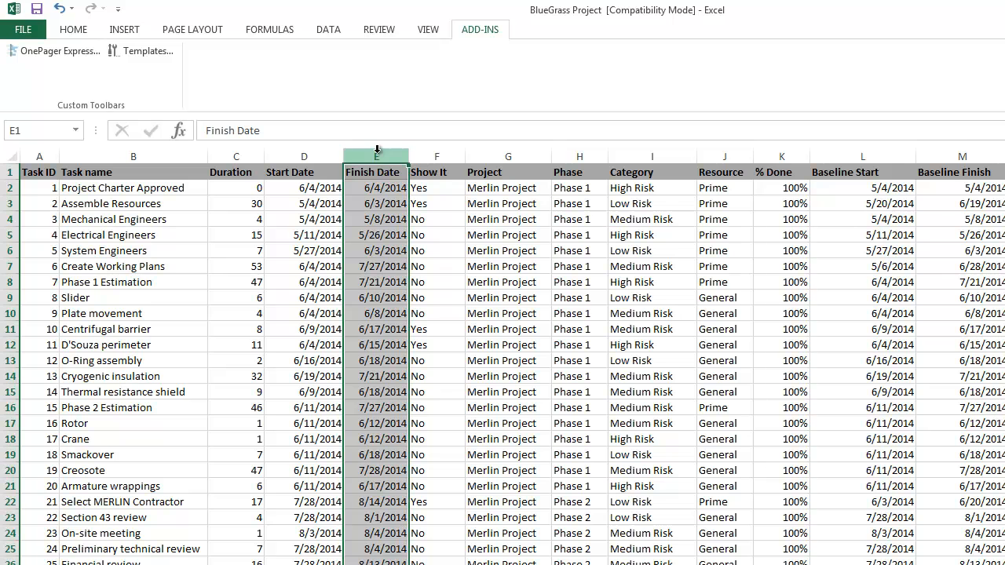
pyautogui.click(39, 172)
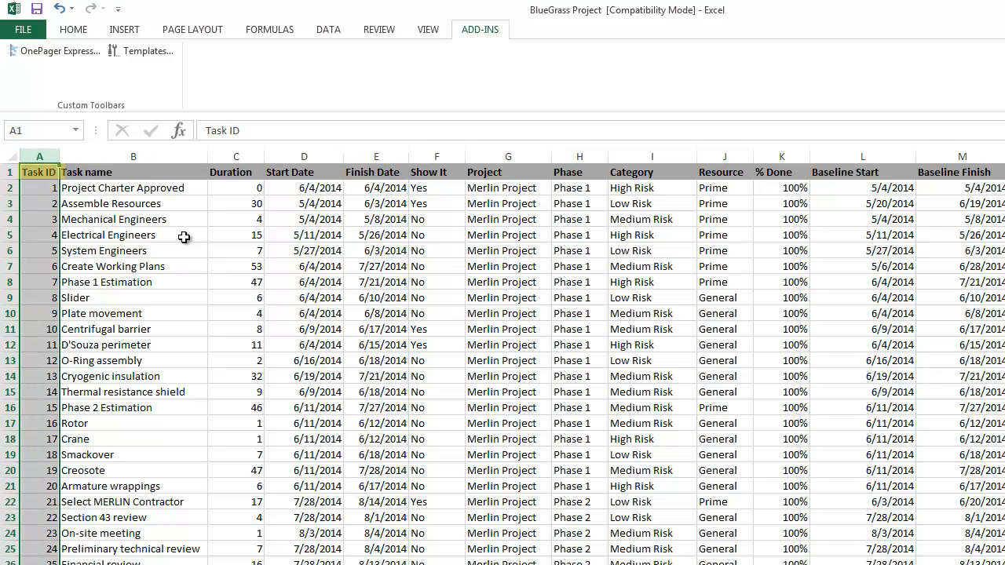
pyautogui.moveTo(179, 247)
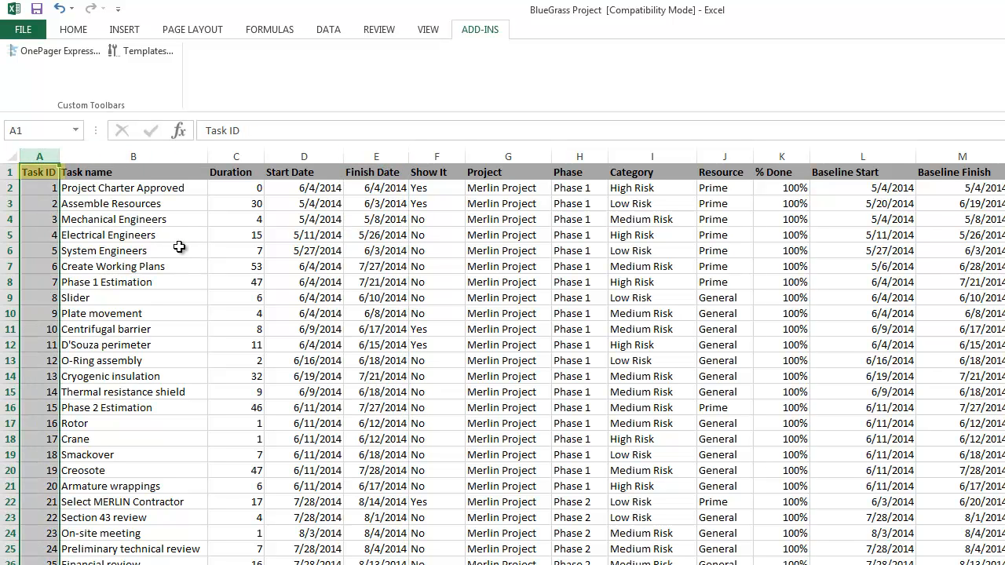
pyautogui.click(436, 156)
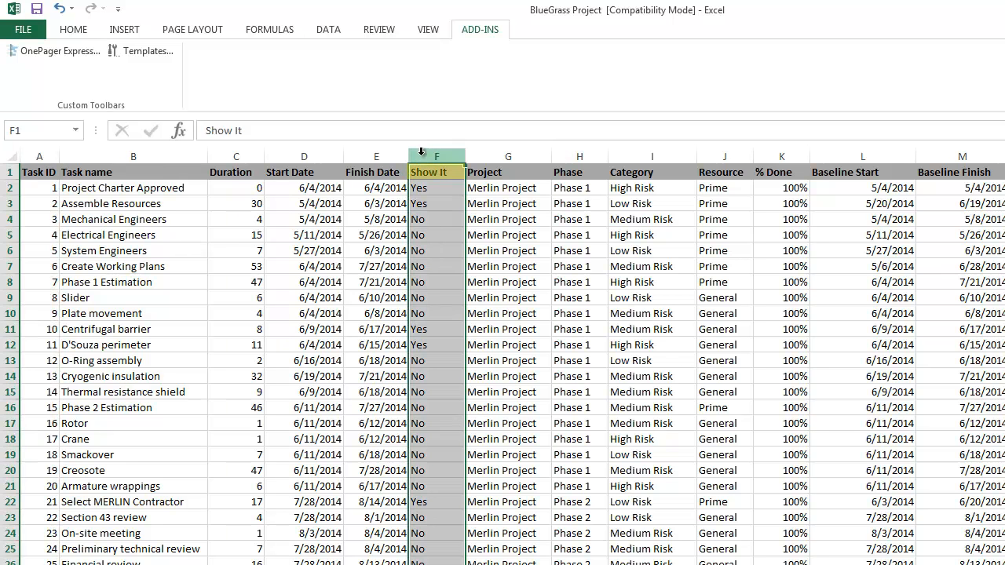
pyautogui.click(304, 219)
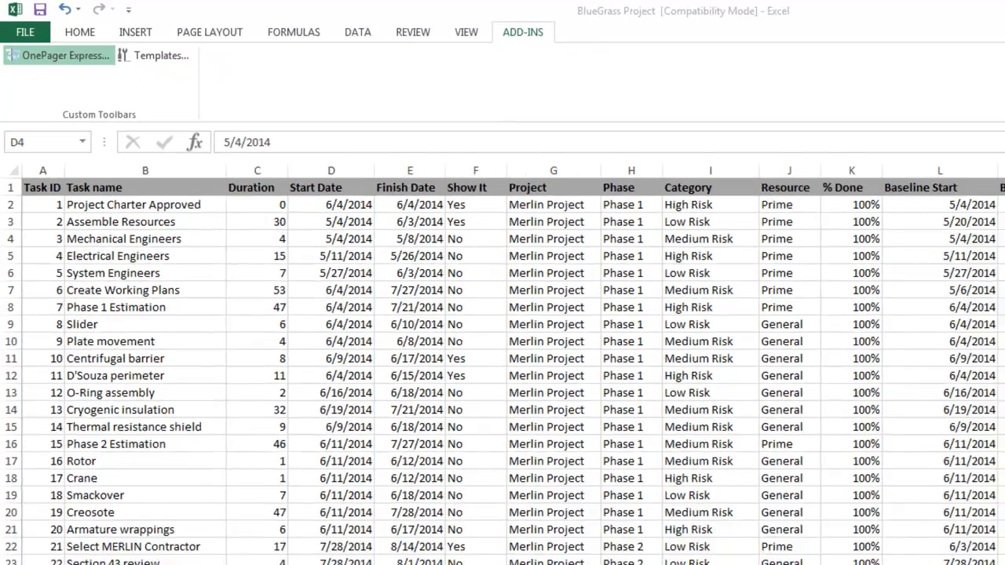
# Start a NEW OnePager Express view, change the template, and type the 'Sample OnePager Express' title
pyautogui.click(59, 55)
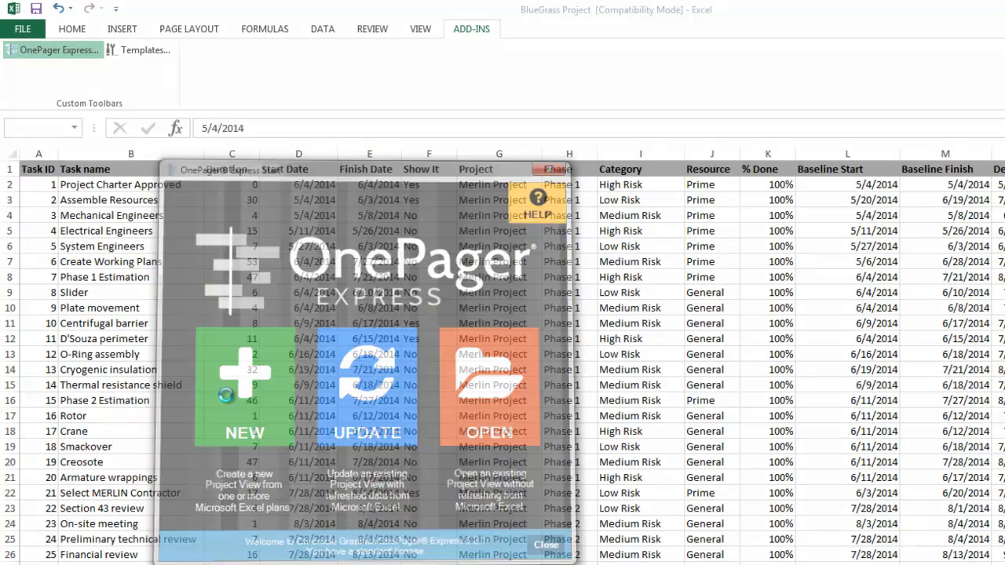
pyautogui.click(245, 393)
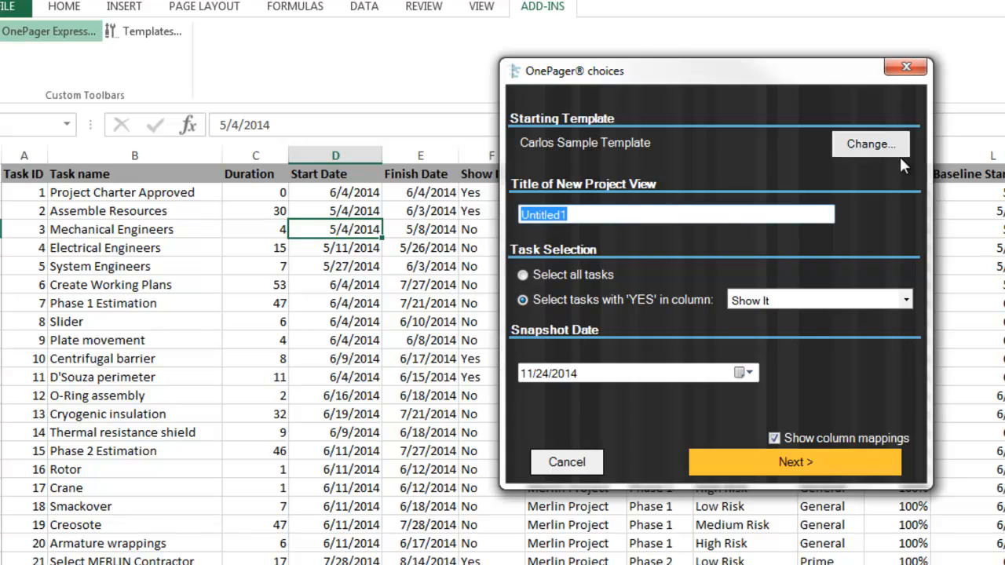
pyautogui.click(870, 143)
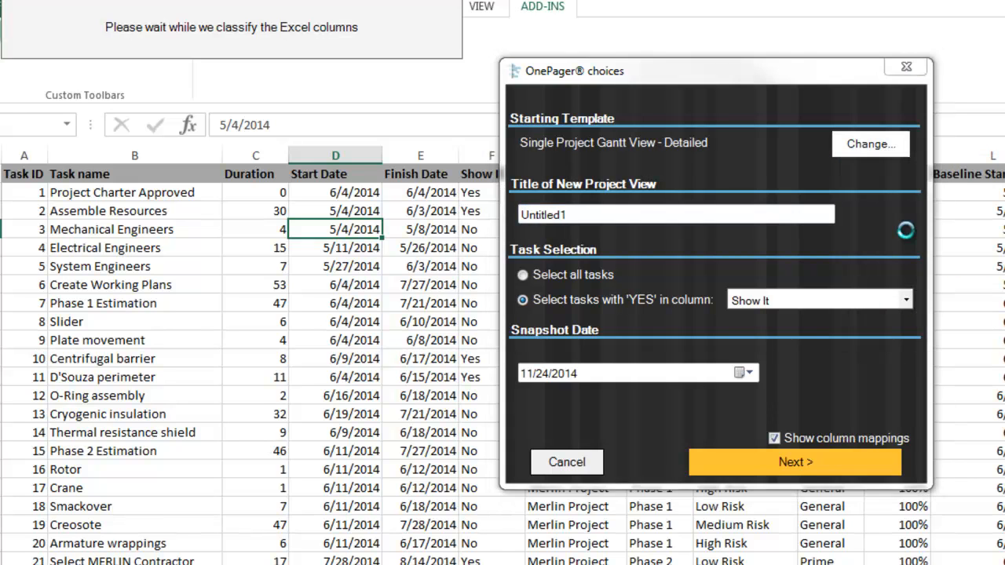
pyautogui.write('Sample OnePager Express')
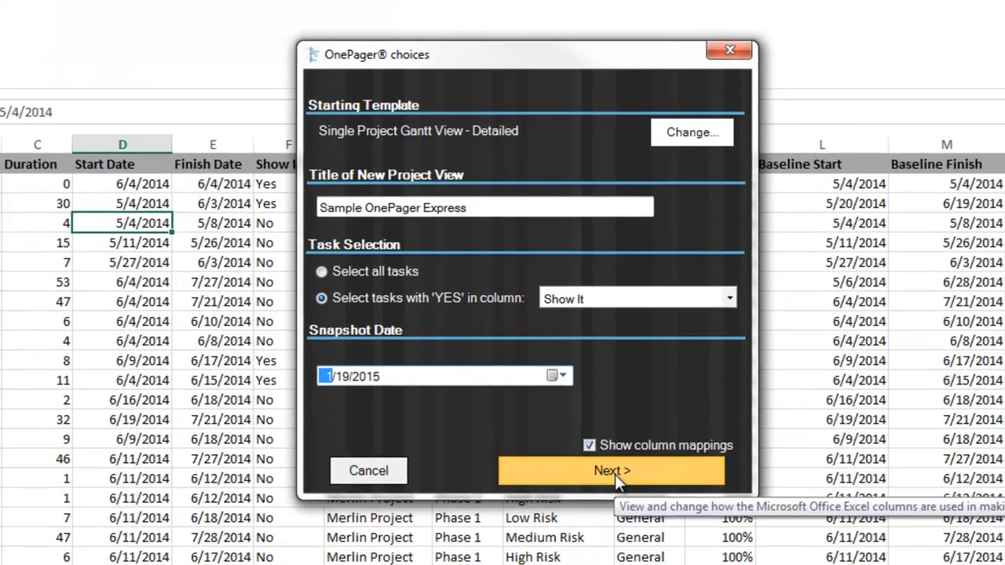
# Advance to the column mappings and check that Color is mapped to Category
pyautogui.click(611, 471)
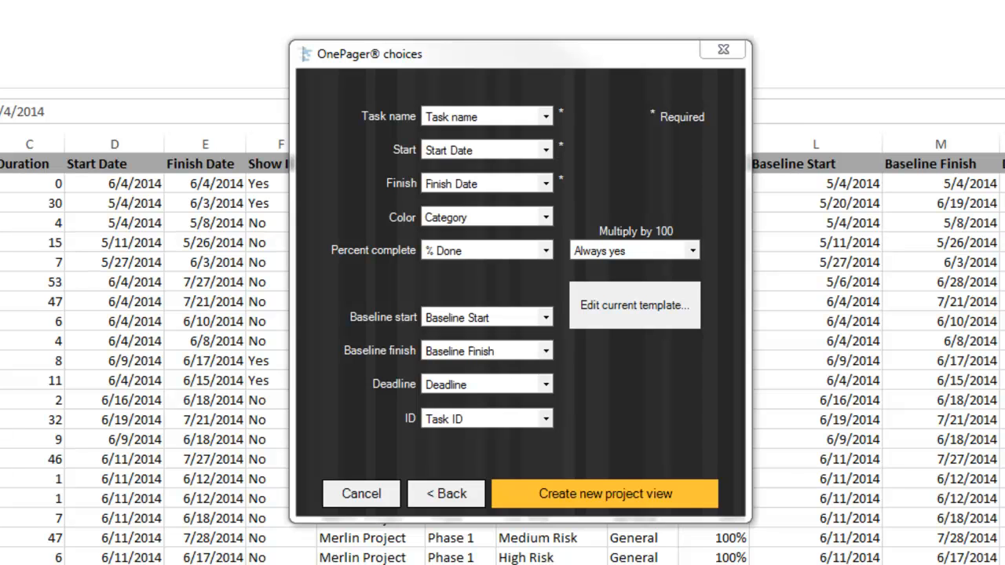
pyautogui.moveTo(569, 279)
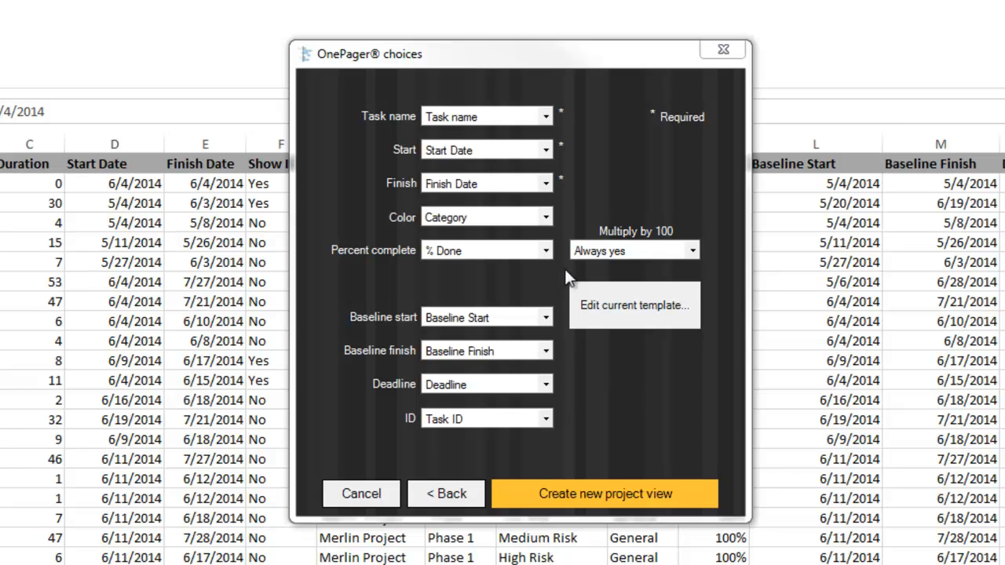
pyautogui.click(545, 216)
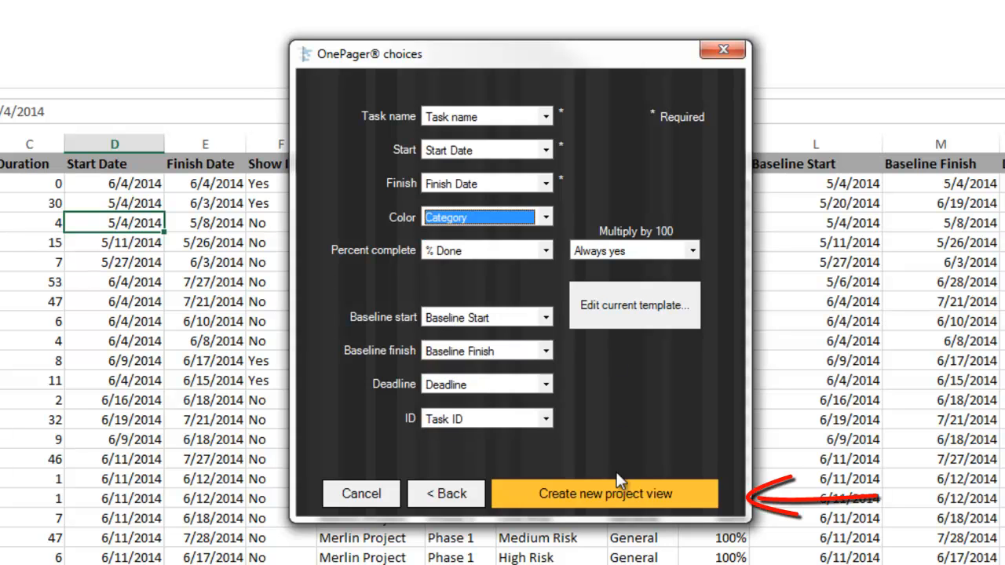
# Build the Sample Project View Gantt chart, grouped by phase and resource with a legend
pyautogui.click(605, 494)
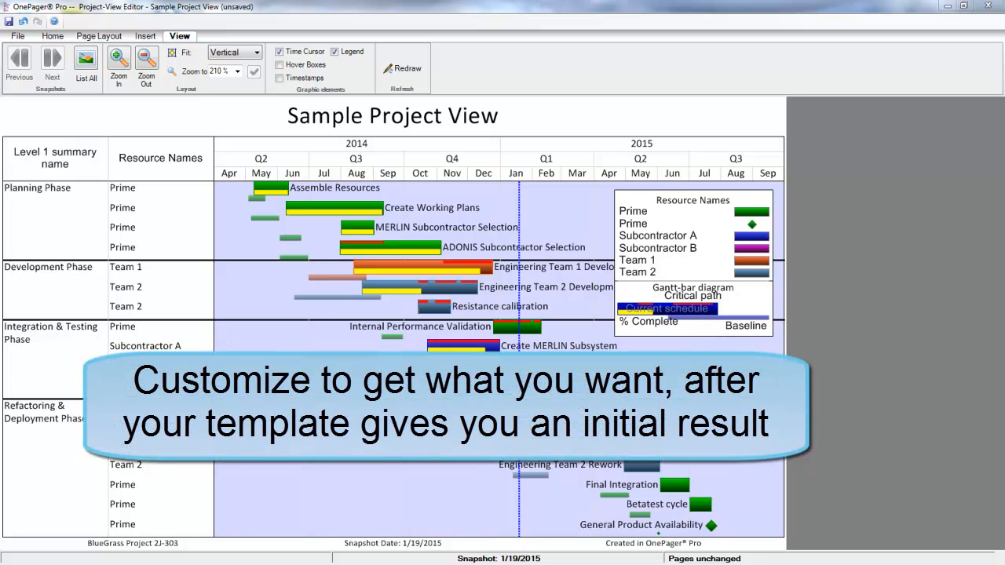
pyautogui.moveTo(683, 232)
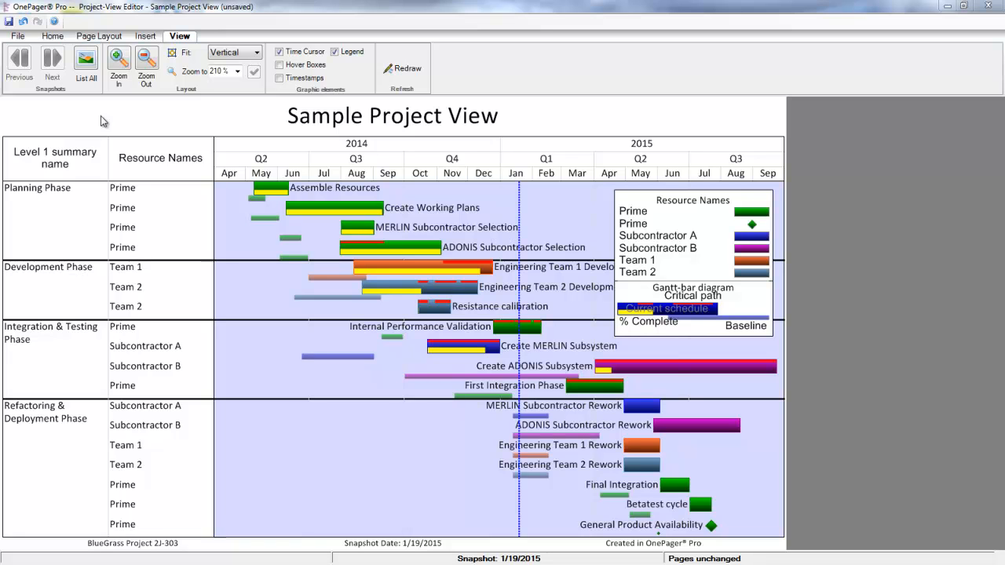
pyautogui.moveTo(109, 117)
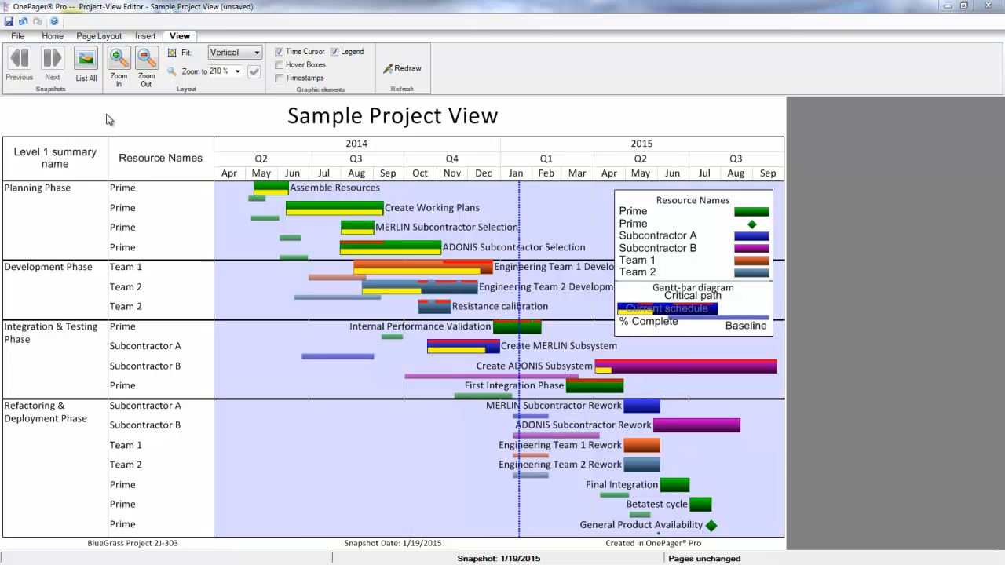
# Drag the Planning Phase task bars back into place, then widen the phase label column
pyautogui.click(456, 274)
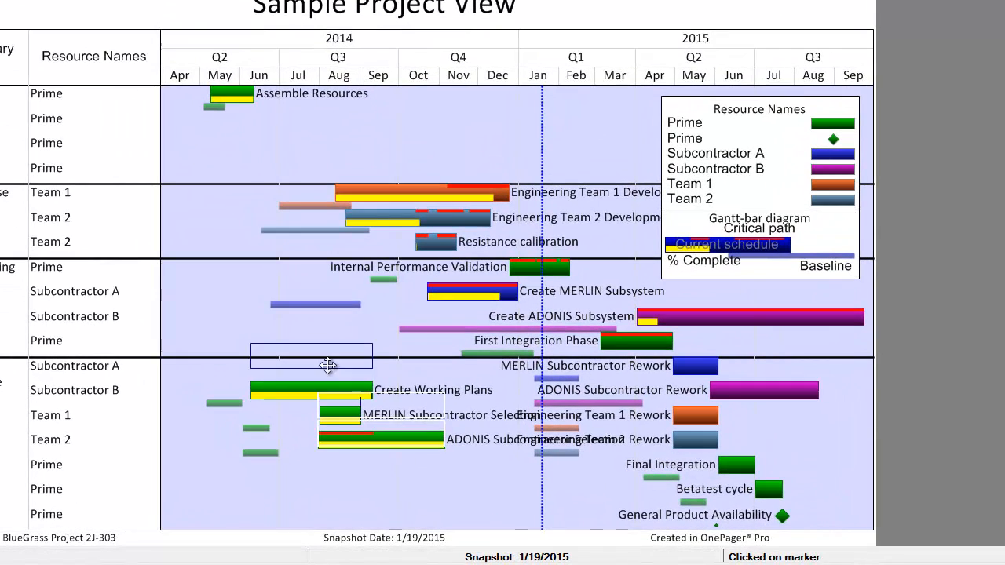
pyautogui.moveTo(329, 366); pyautogui.dragTo(311, 115)
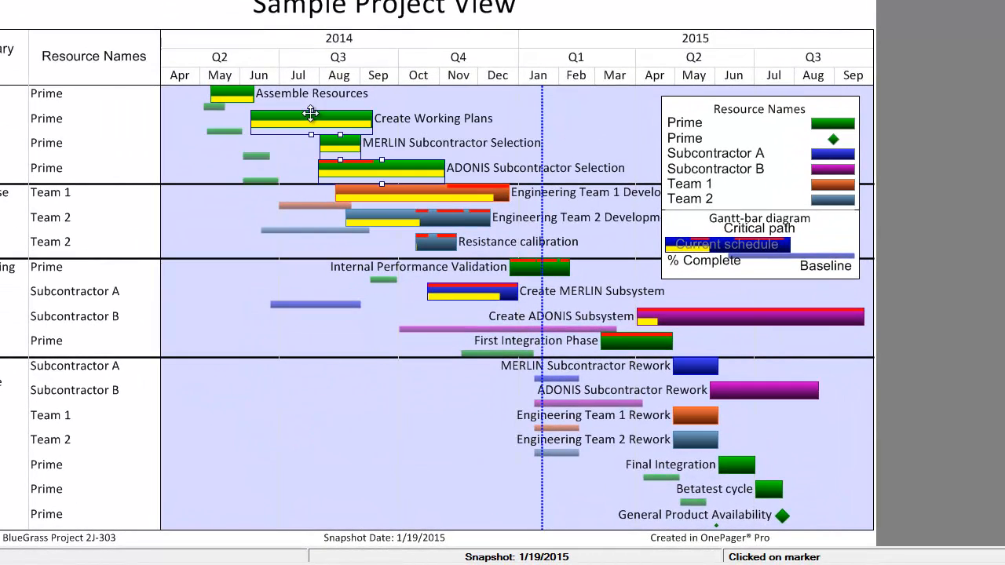
pyautogui.click(204, 215)
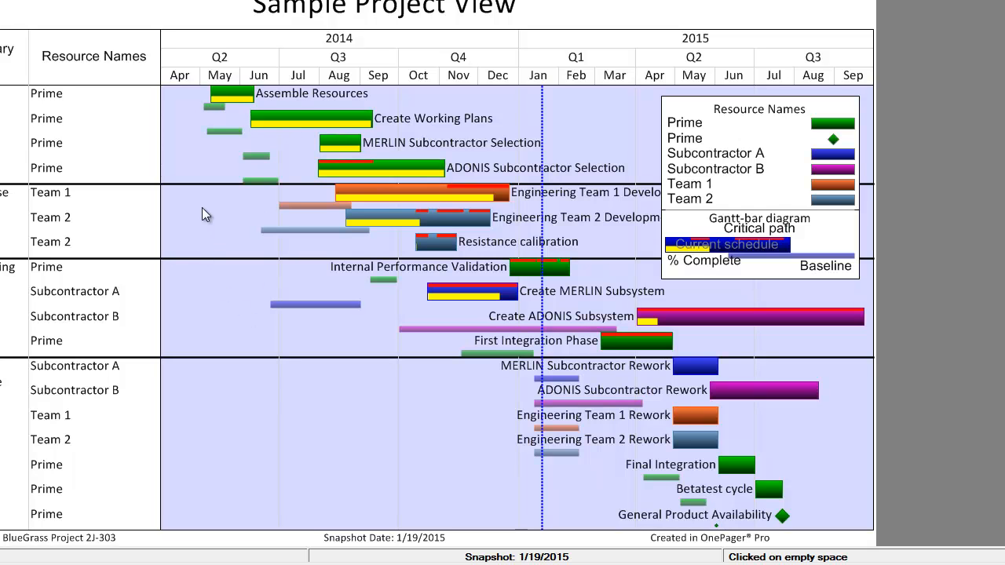
pyautogui.moveTo(724, 110)
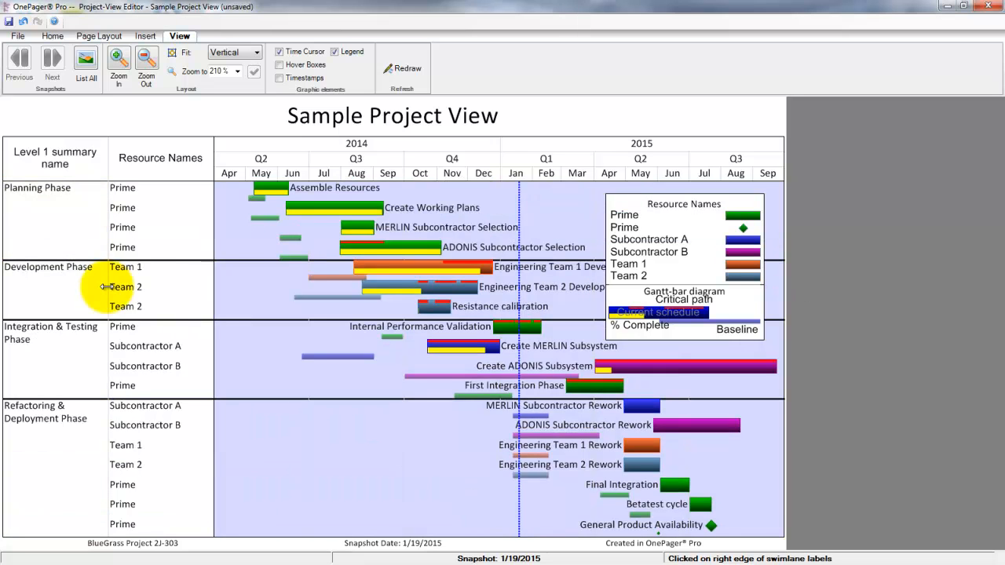
pyautogui.click(258, 52)
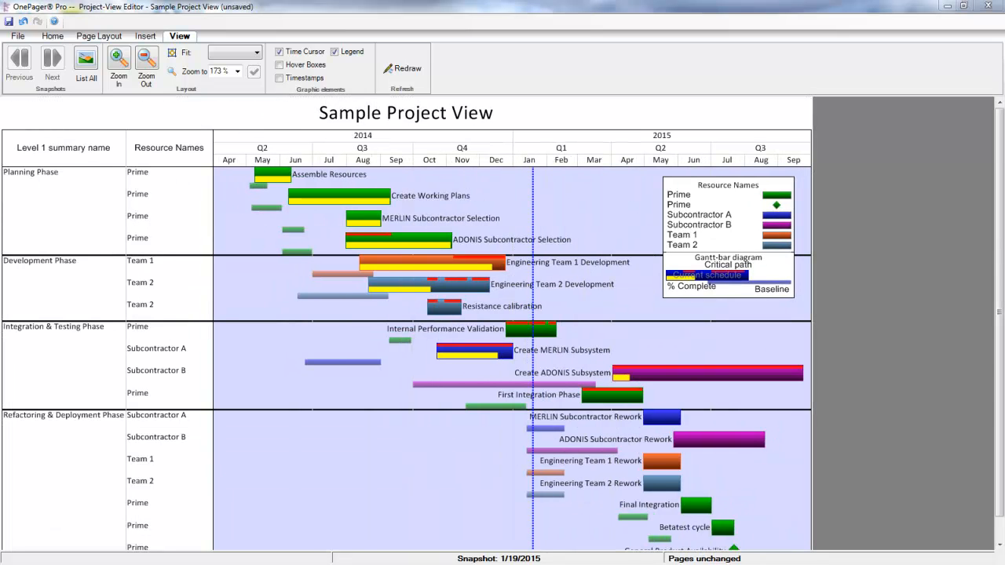
pyautogui.click(338, 196)
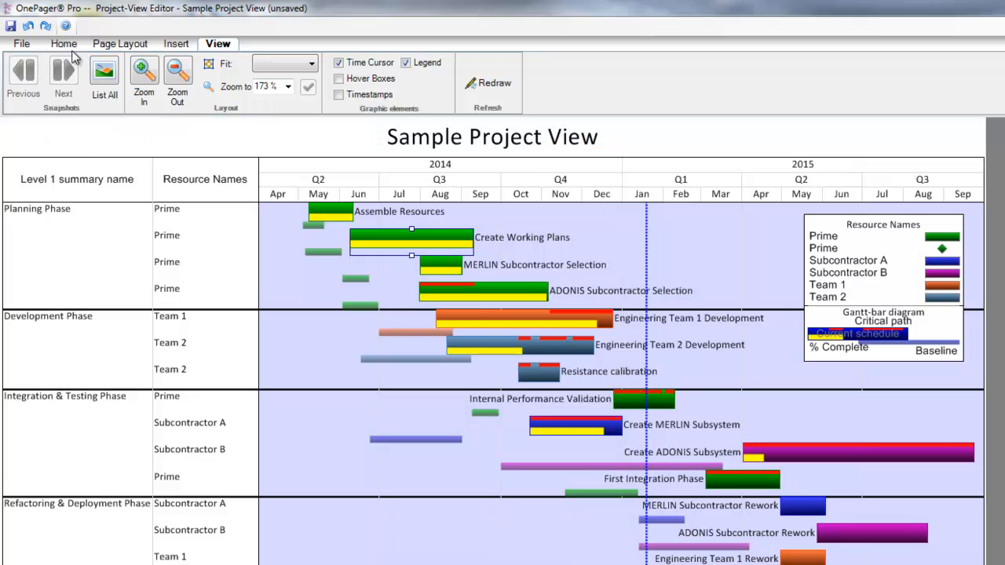
# Open Project-View Properties and review the Task Bars and Milestones settings
pyautogui.click(63, 44)
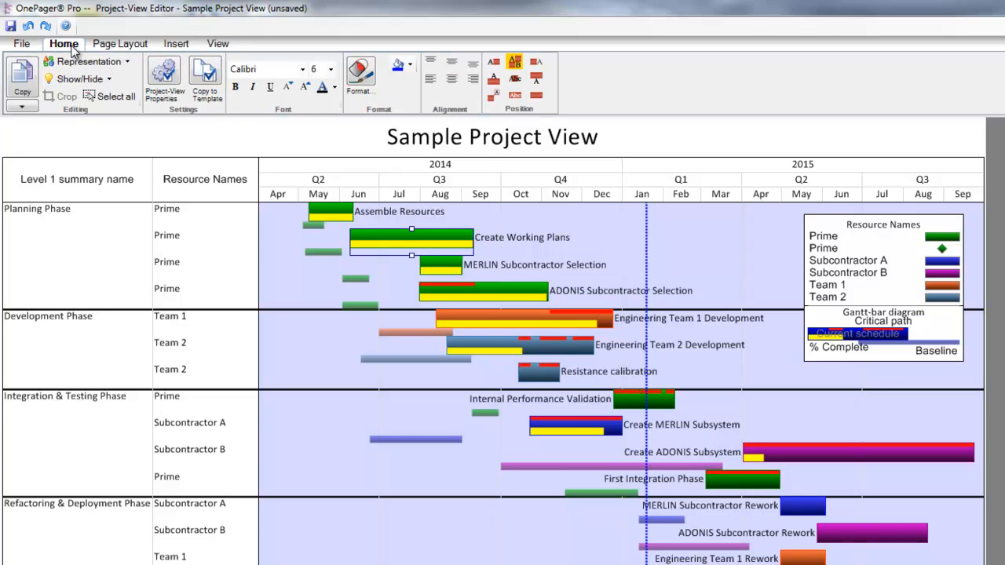
pyautogui.moveTo(164, 74)
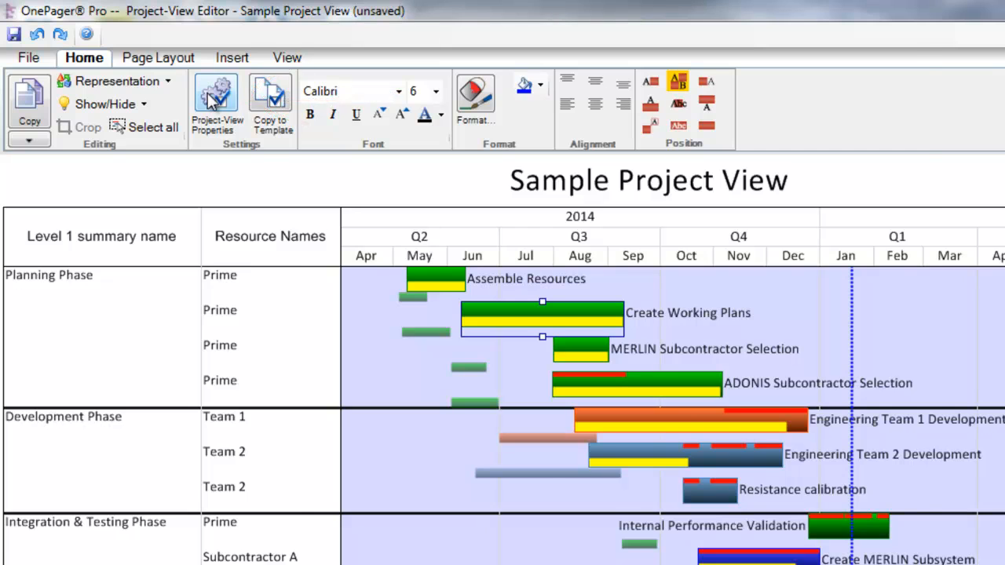
pyautogui.click(216, 92)
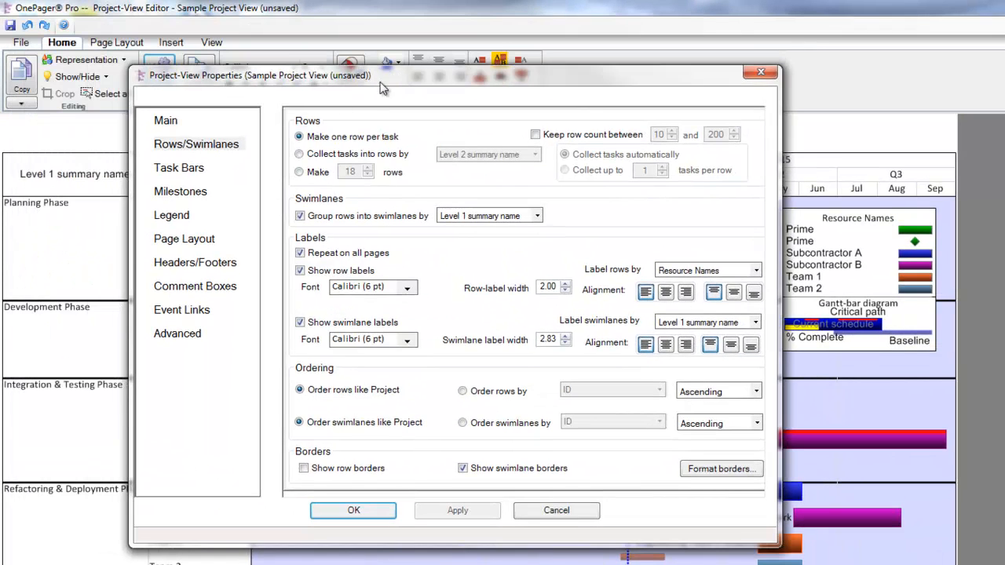
pyautogui.click(179, 167)
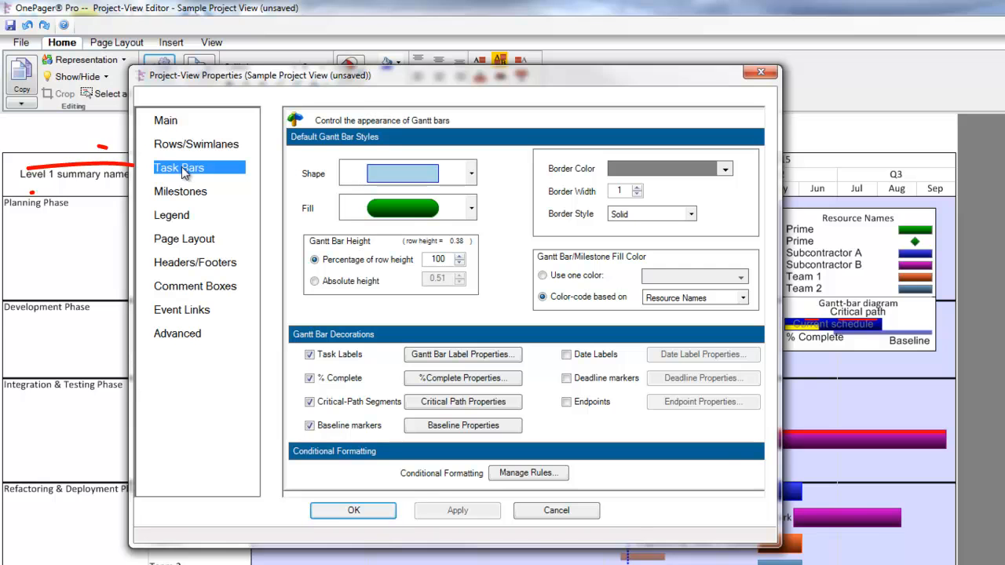
pyautogui.click(180, 191)
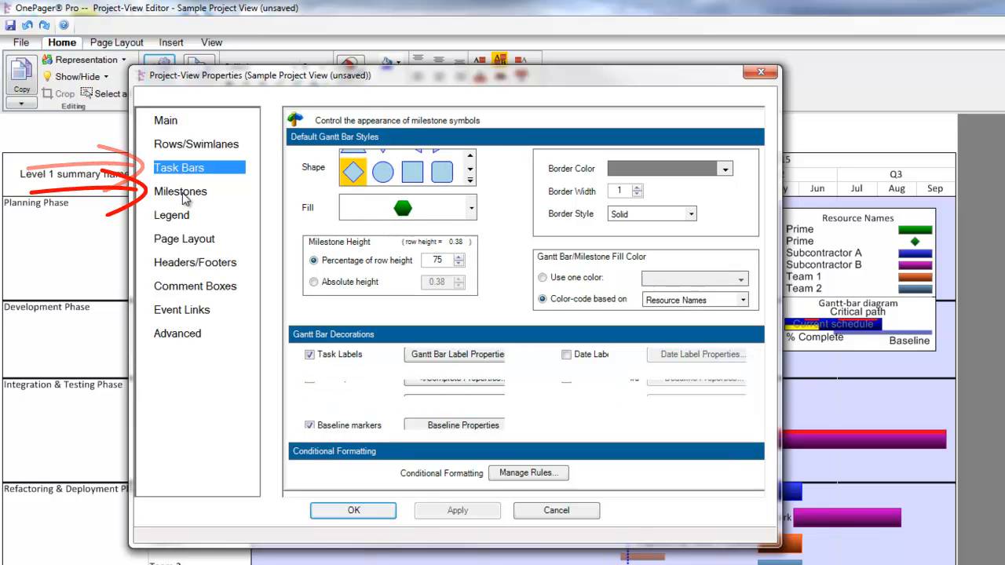
pyautogui.click(181, 191)
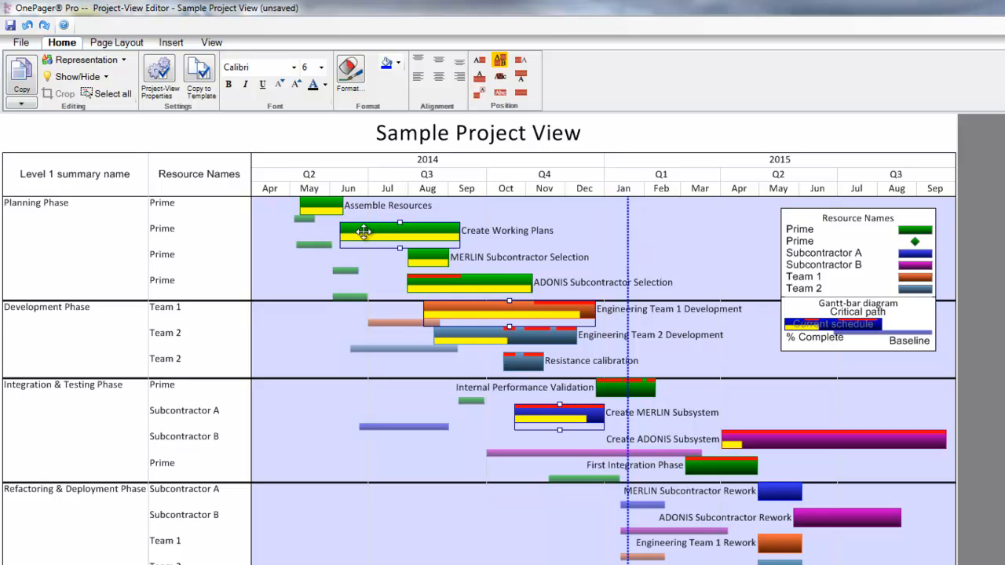
pyautogui.moveTo(269, 233)
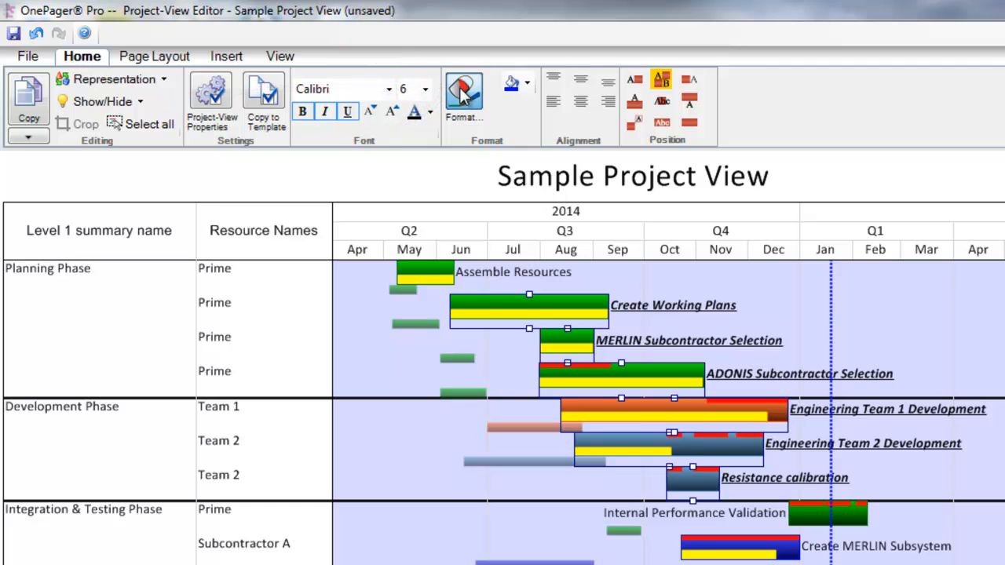
# Review task marker formatting and fill styles, keep the green fill, and cancel
pyautogui.click(463, 94)
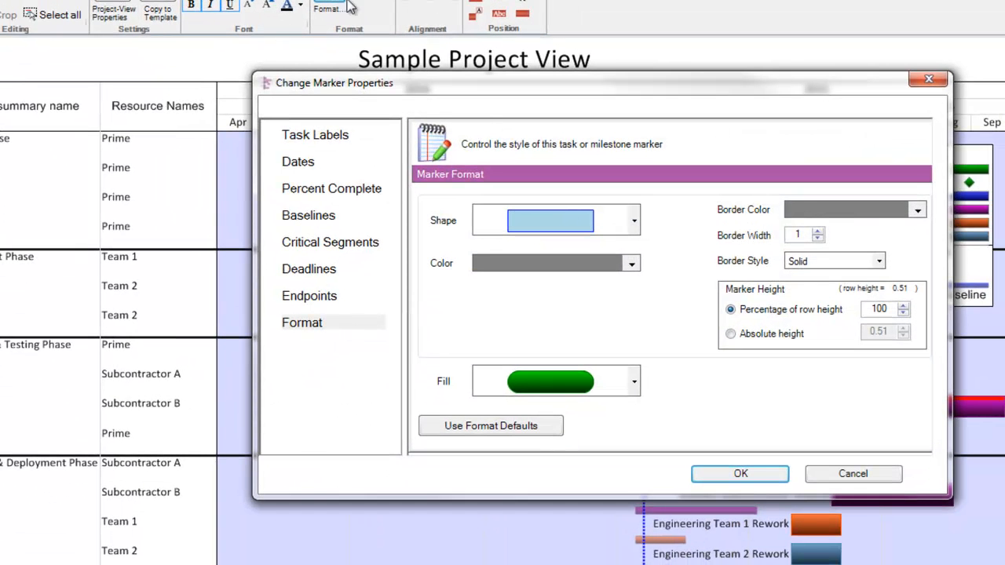
pyautogui.moveTo(671, 168)
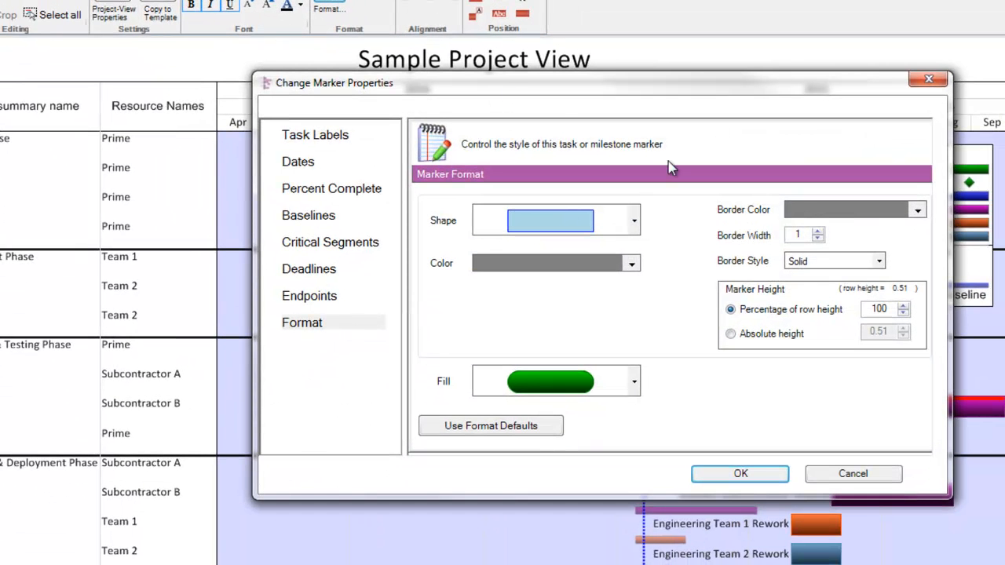
pyautogui.click(633, 220)
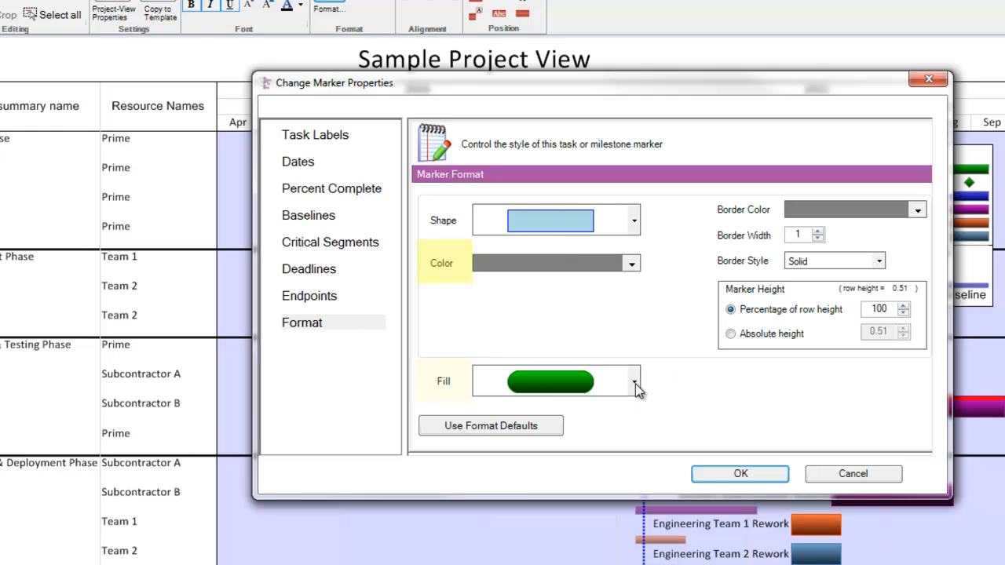
pyautogui.click(634, 382)
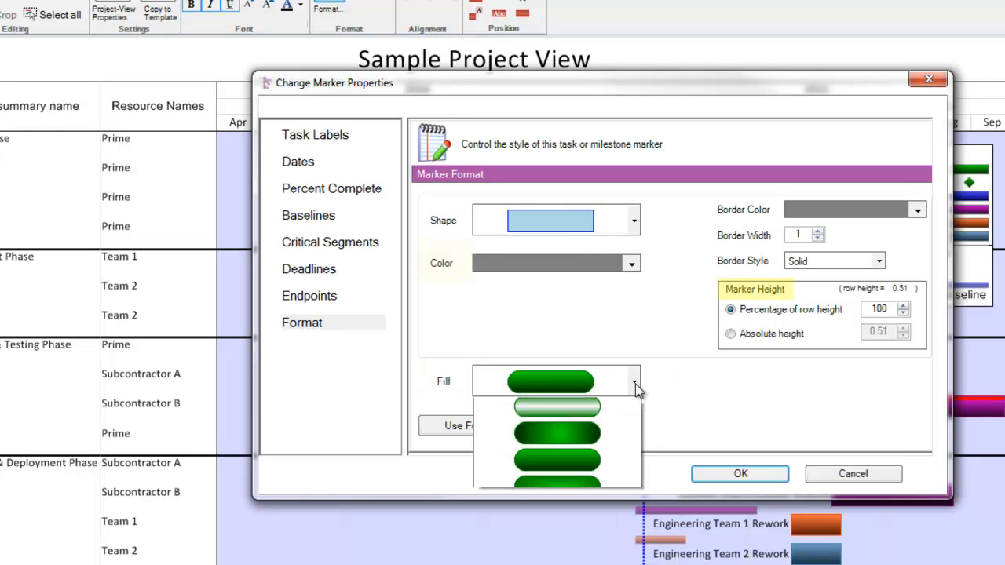
pyautogui.click(550, 382)
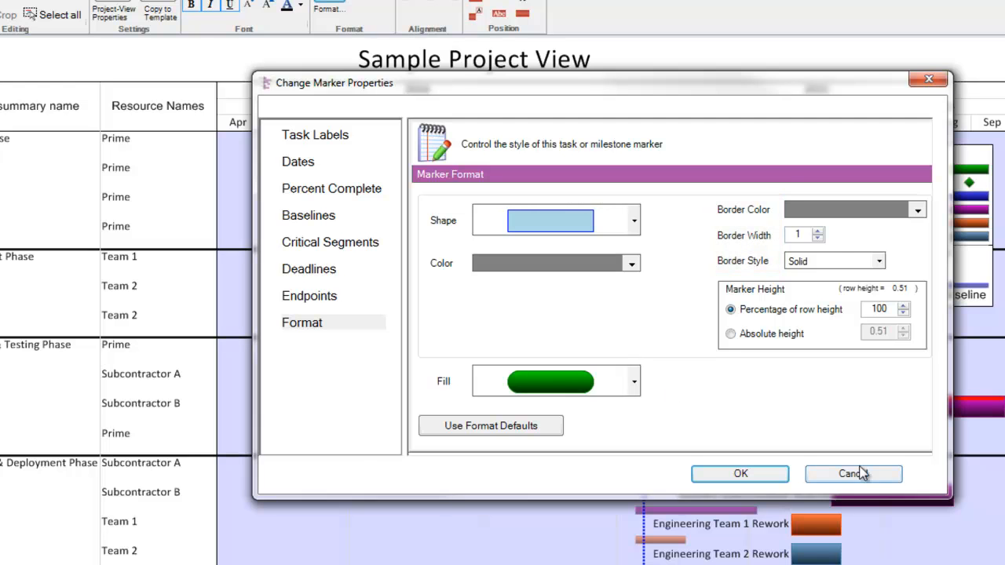
pyautogui.click(853, 474)
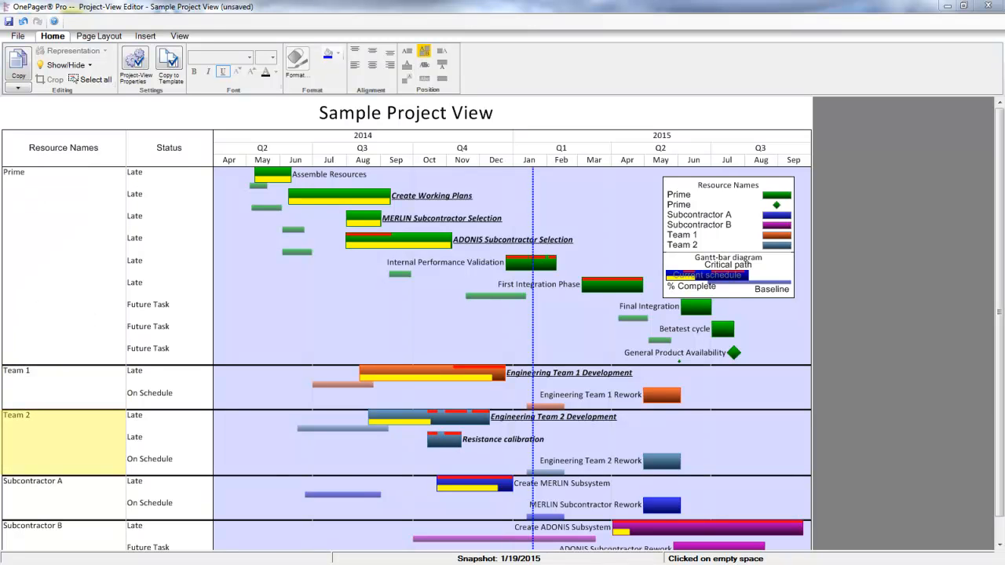
# Open the view properties and keep swimlanes grouped by Resource Names
pyautogui.click(33, 525)
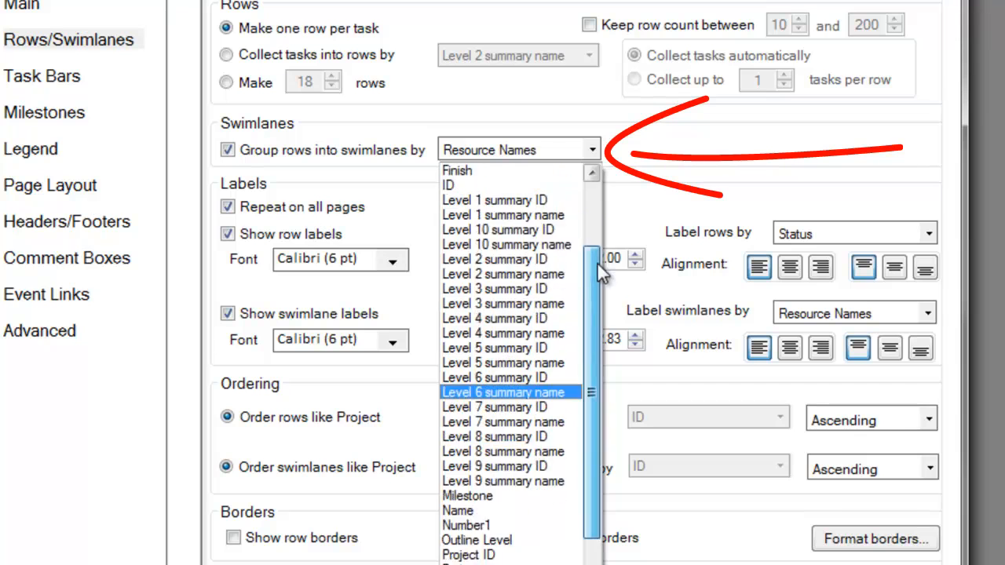
pyautogui.click(518, 149)
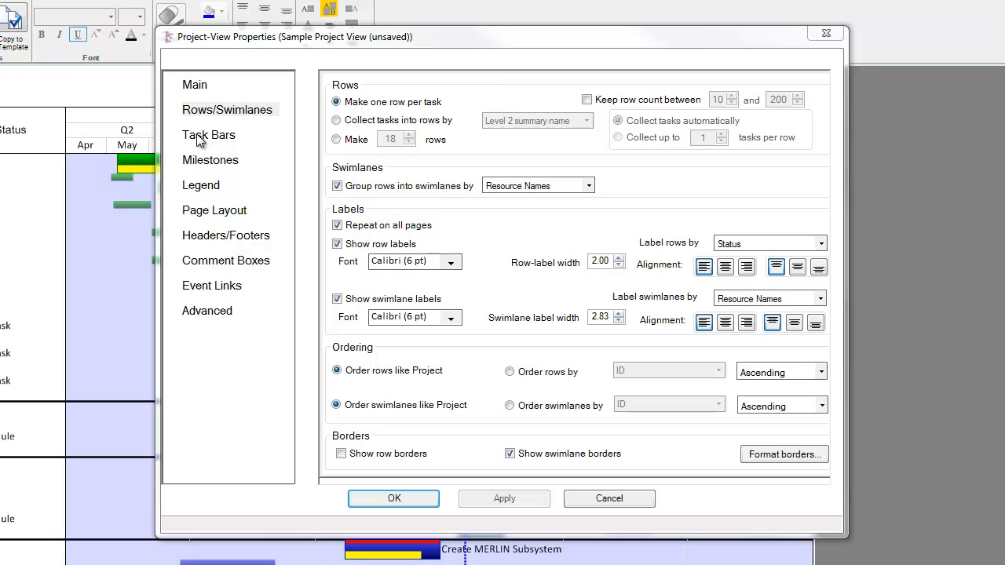
# Show the Task Bars settings and keep colour-coding bars by Resource Names
pyautogui.click(209, 135)
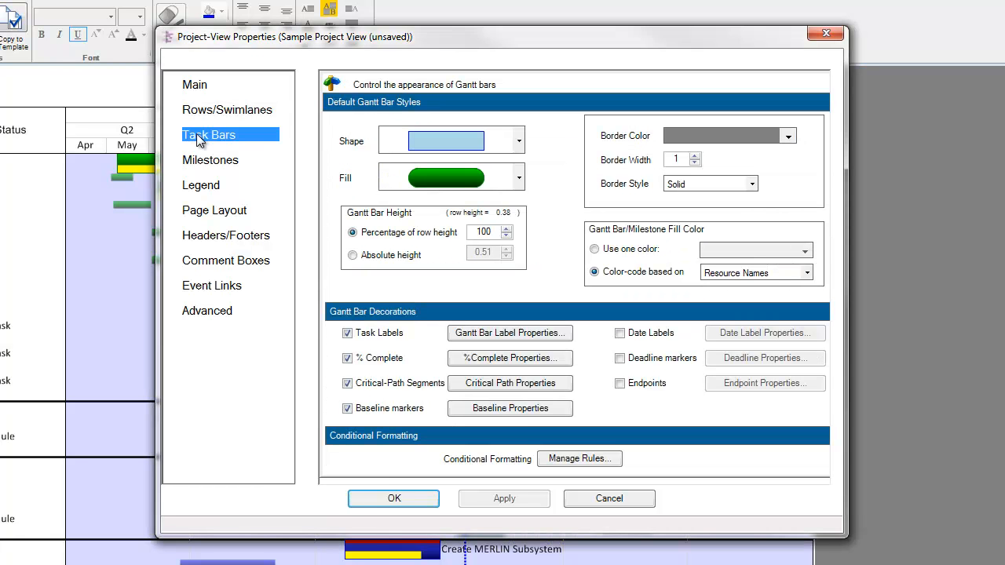
pyautogui.click(595, 272)
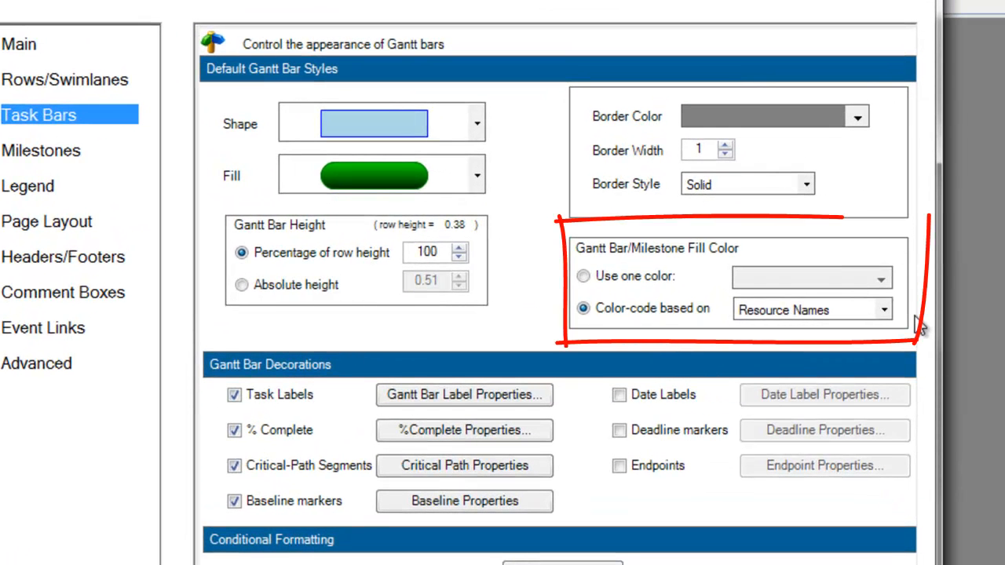
pyautogui.moveTo(793, 309)
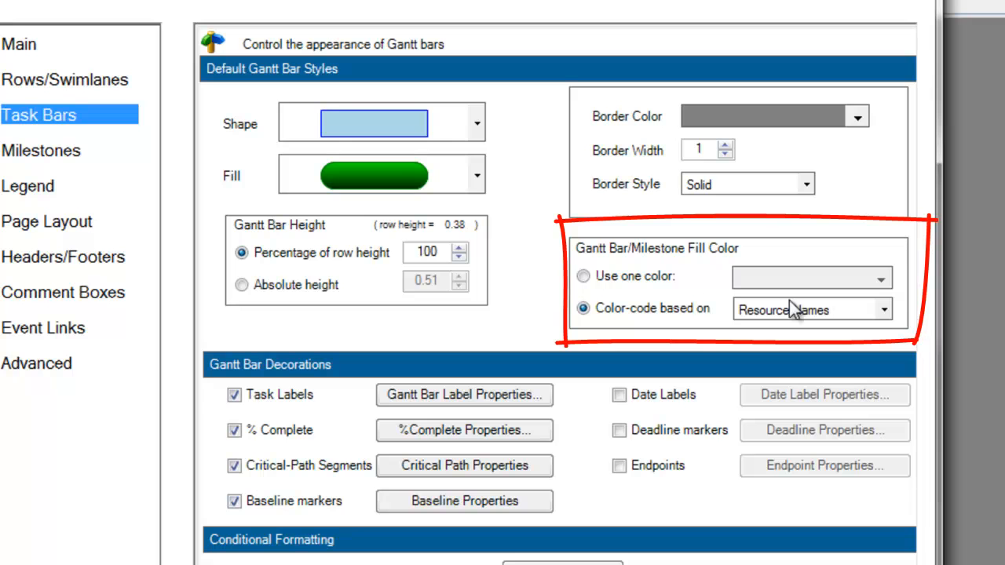
pyautogui.moveTo(887, 322)
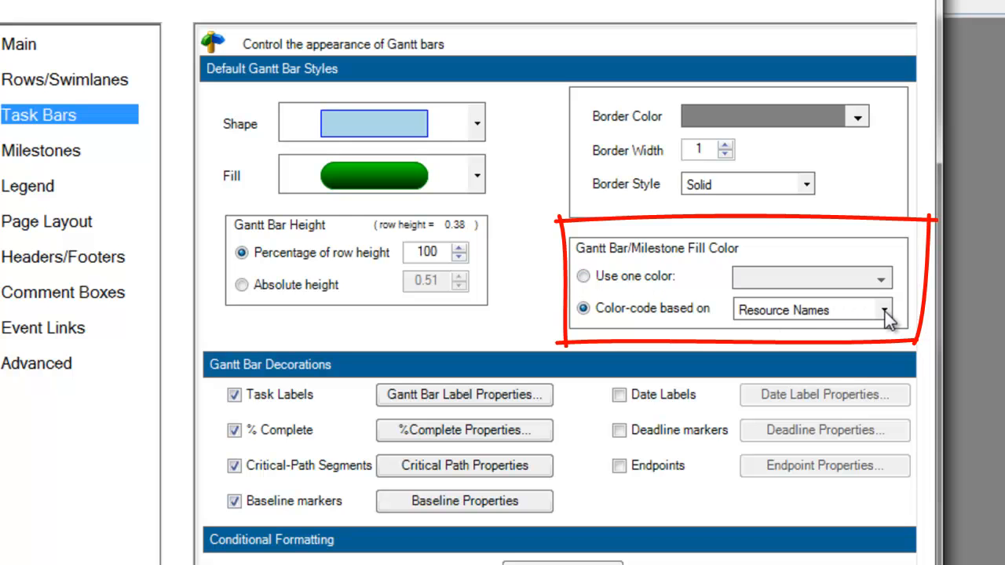
pyautogui.click(881, 310)
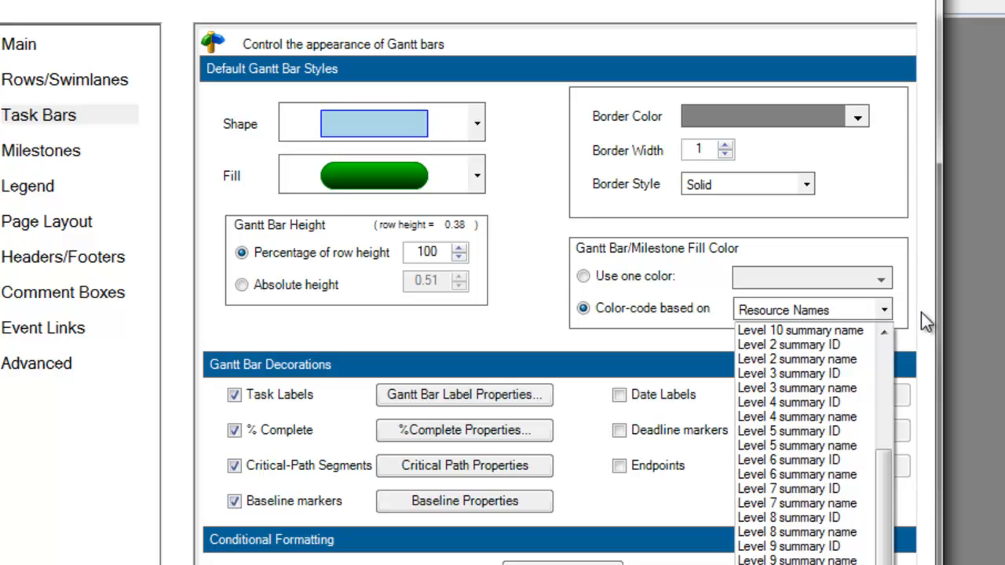
pyautogui.click(812, 309)
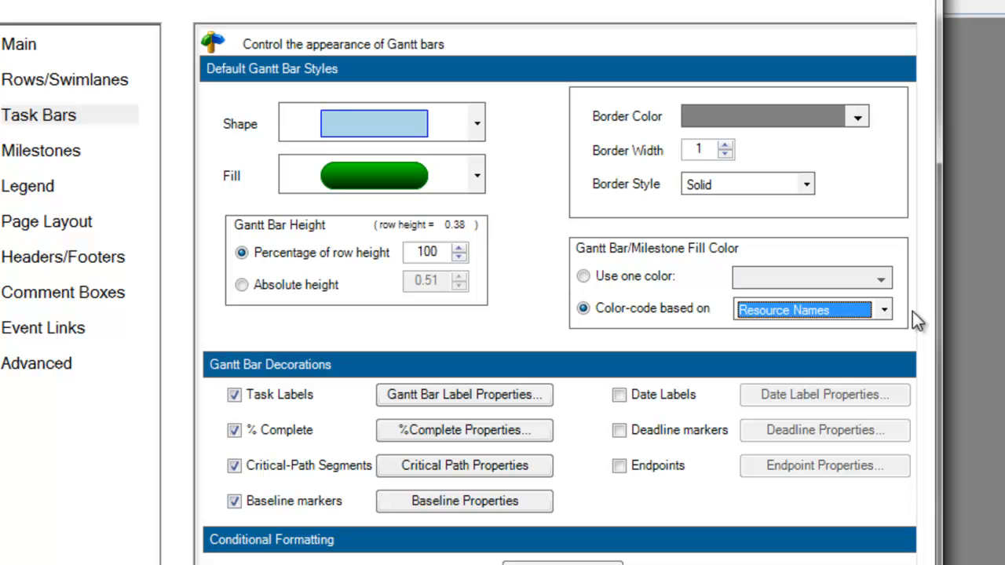
pyautogui.moveTo(917, 322)
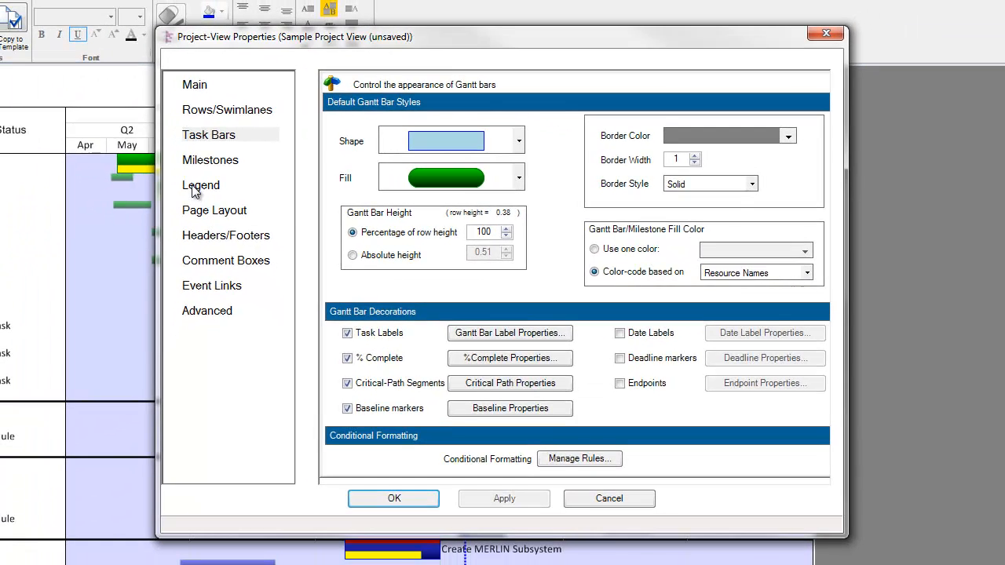
pyautogui.click(201, 185)
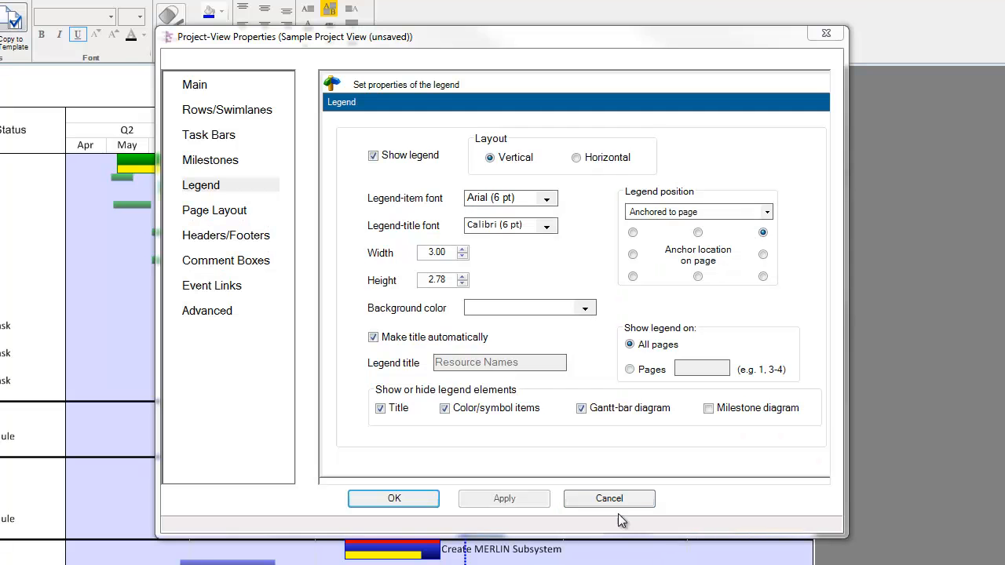
pyautogui.click(610, 498)
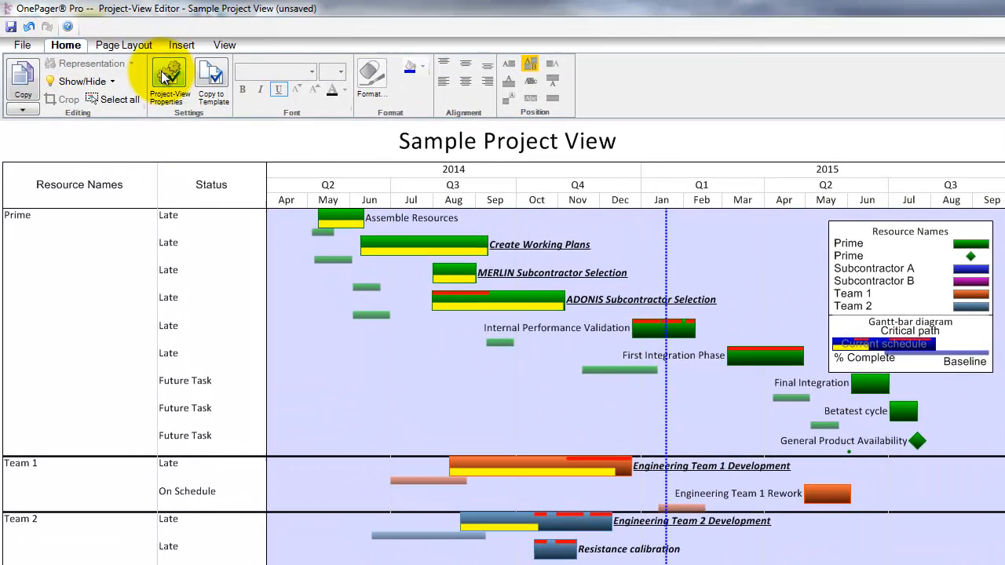
pyautogui.click(170, 75)
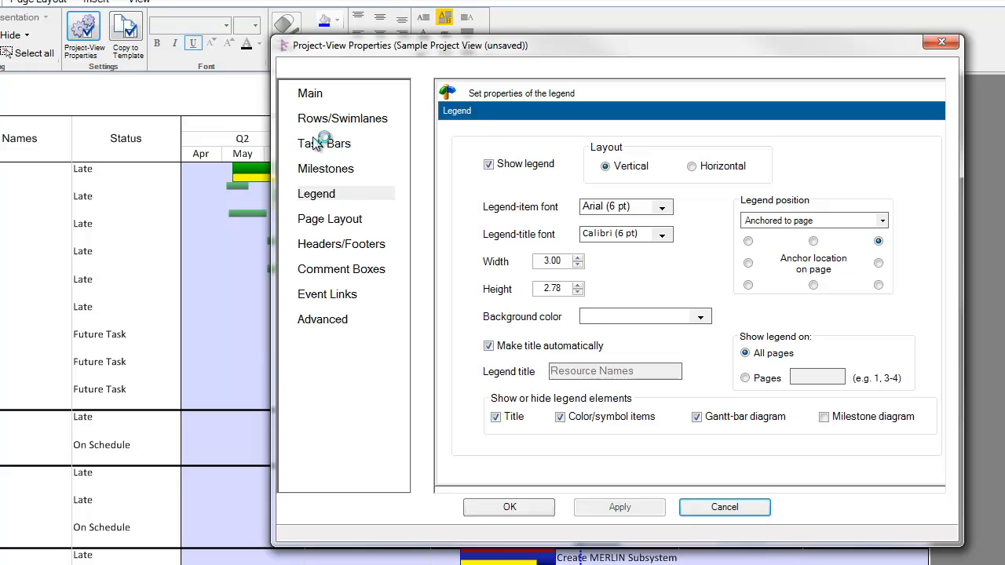
pyautogui.click(324, 143)
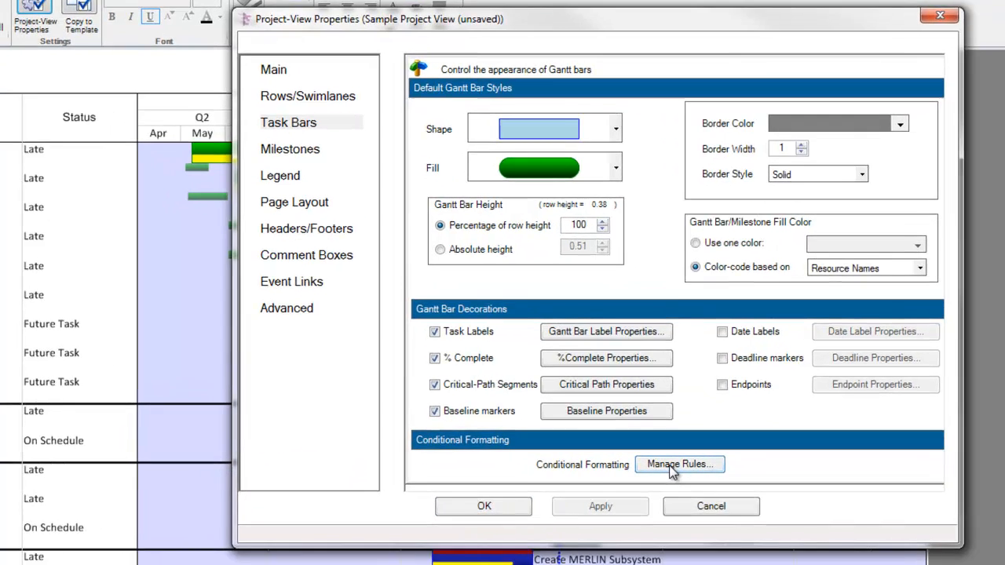
# Add a conditional formatting rule testing whether Name equals 'Inception'
pyautogui.click(680, 464)
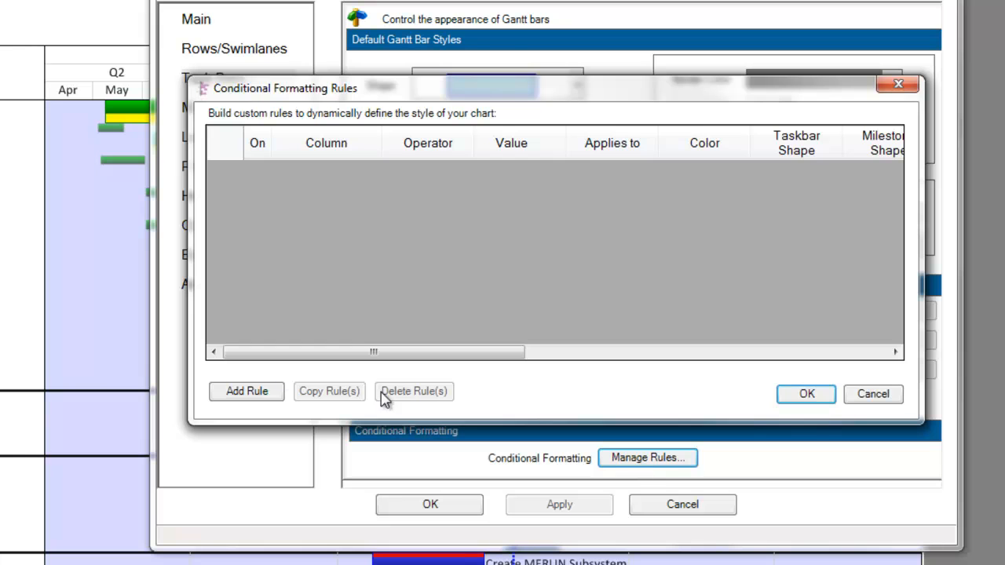
pyautogui.moveTo(247, 391)
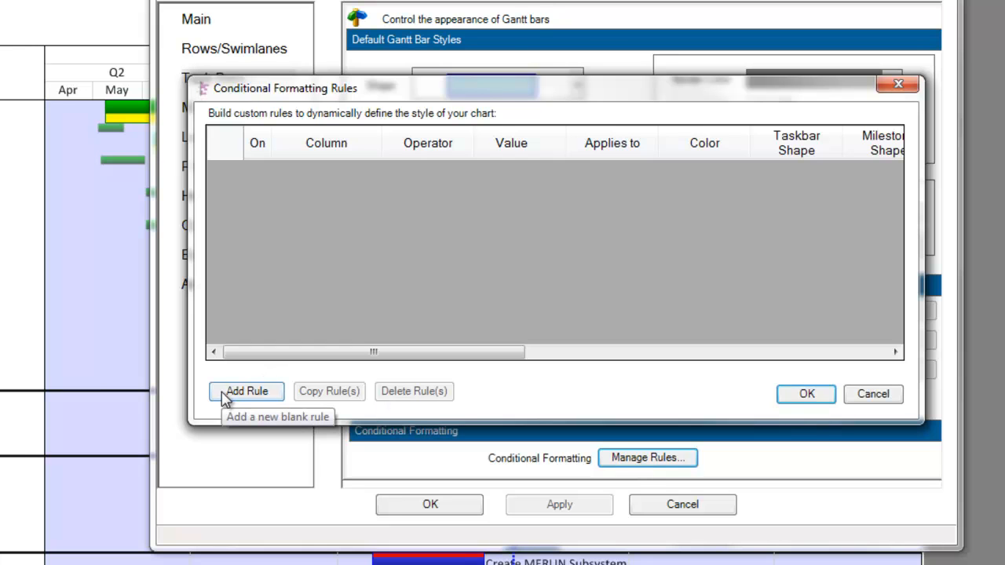
pyautogui.click(246, 391)
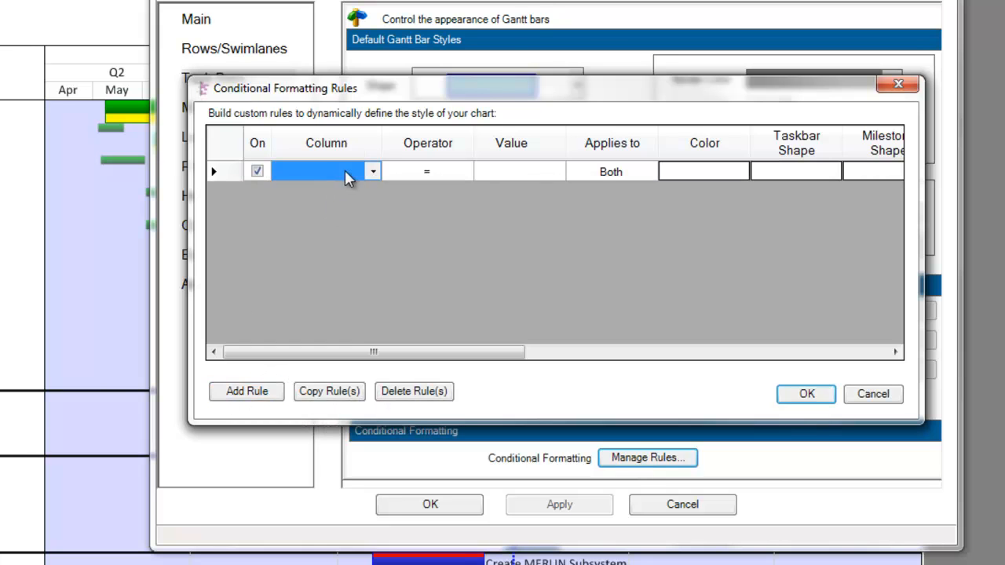
pyautogui.click(371, 171)
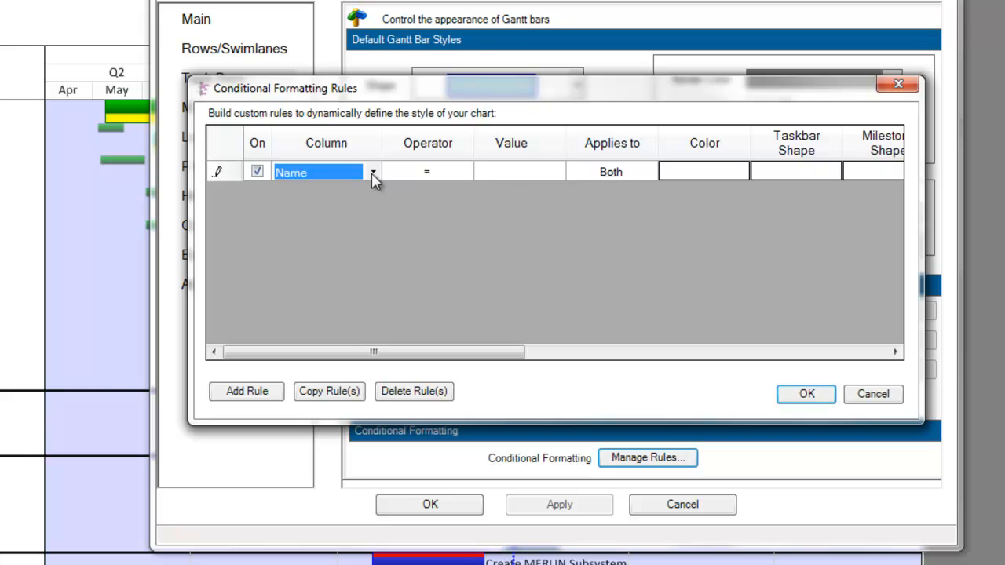
pyautogui.click(512, 171)
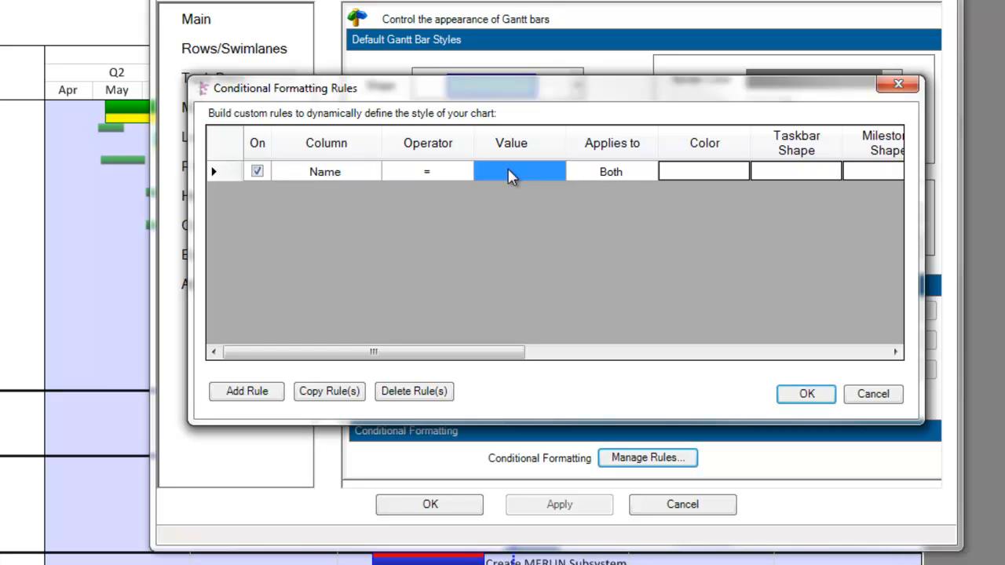
pyautogui.write('Inception')
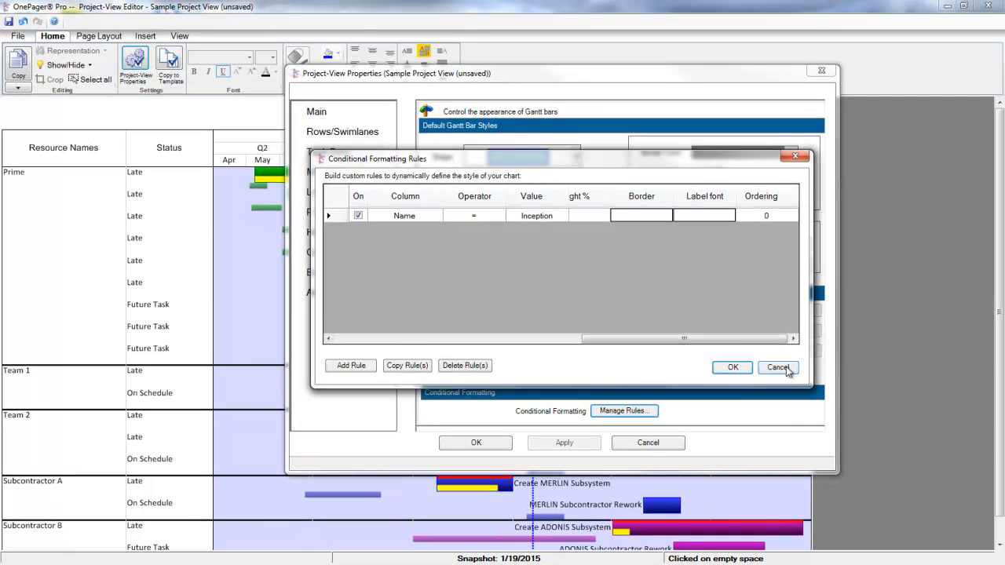
# Discard the rule, close view properties, and start Save As with an image format
pyautogui.click(778, 367)
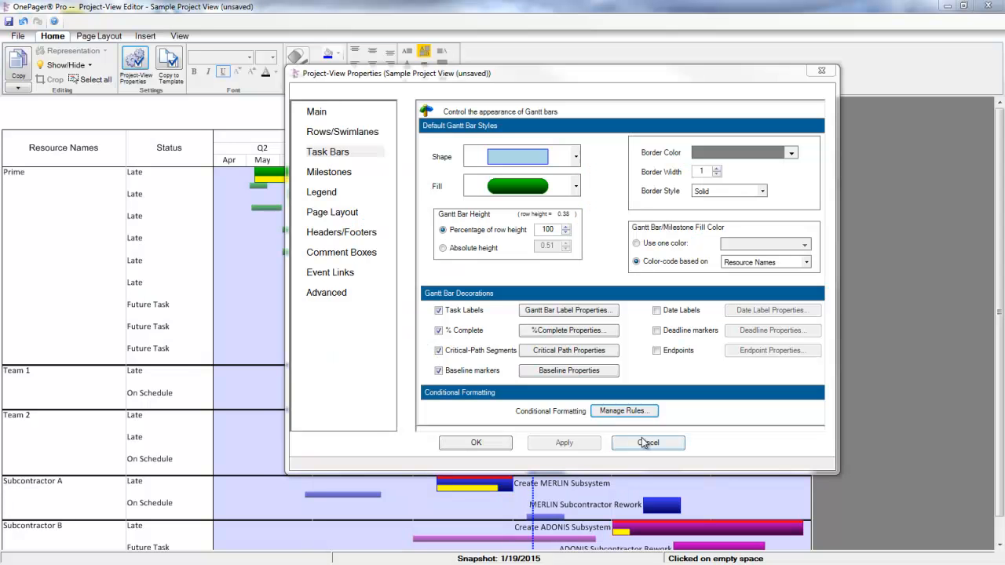
pyautogui.click(648, 442)
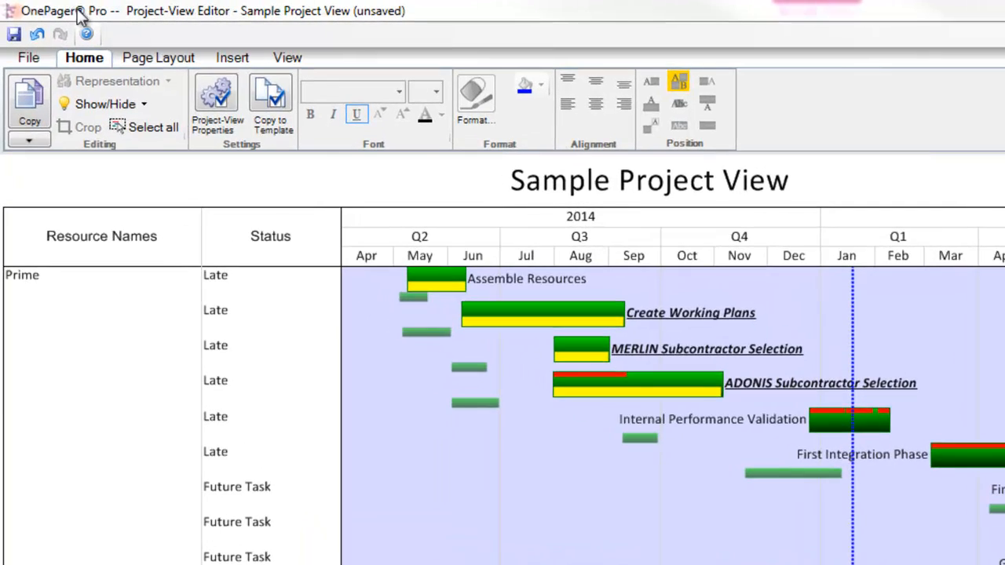
pyautogui.click(29, 57)
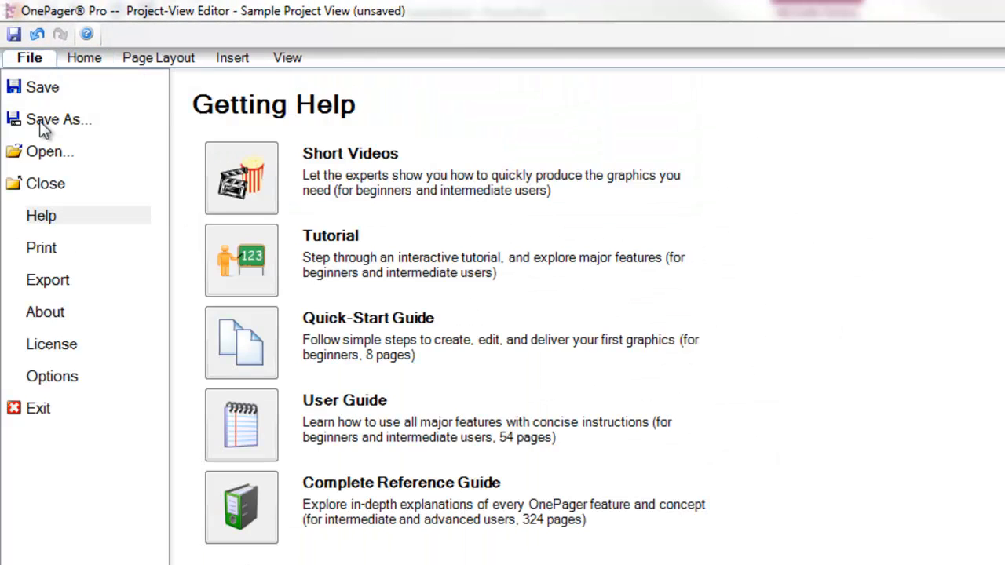
pyautogui.click(58, 119)
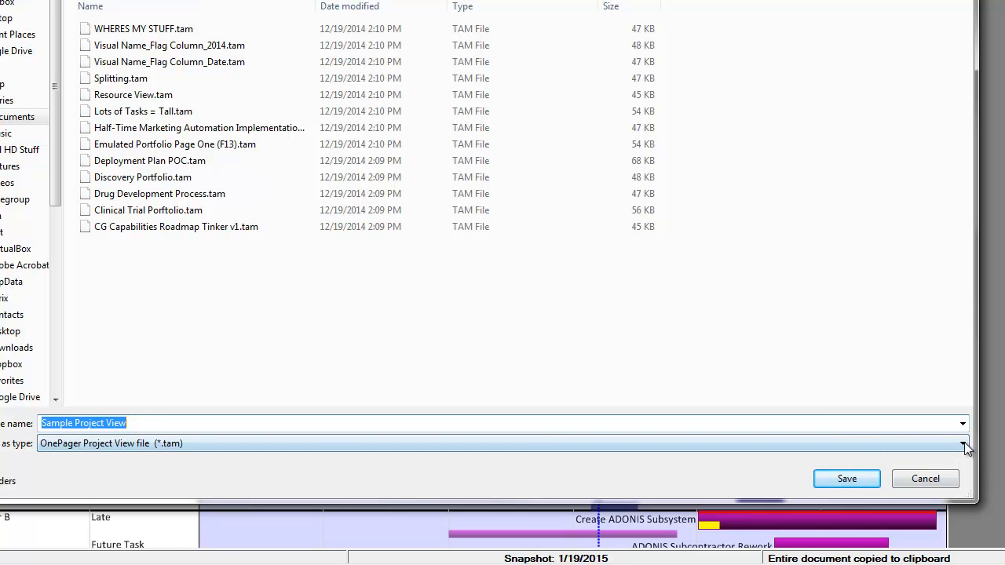
pyautogui.click(965, 444)
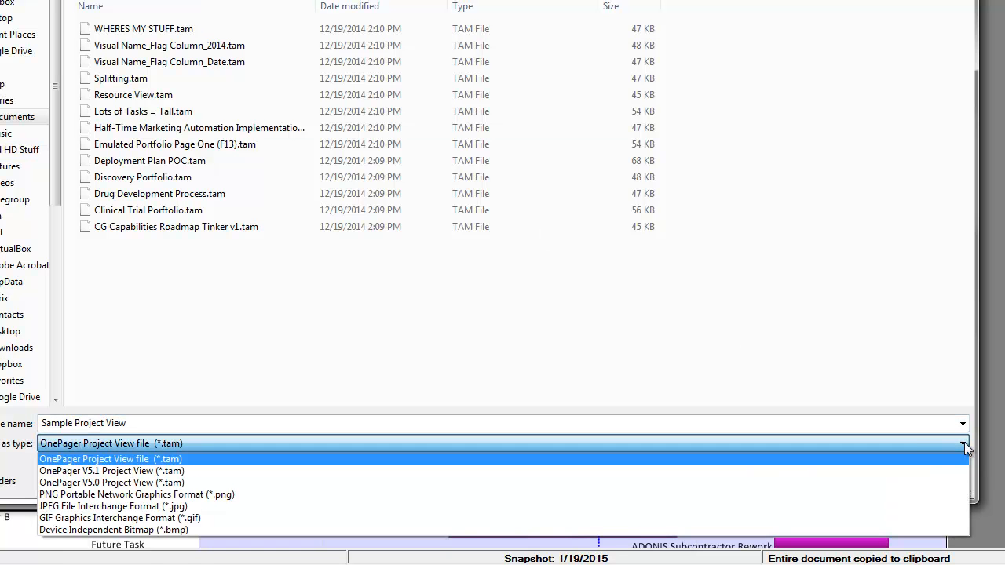
pyautogui.click(113, 507)
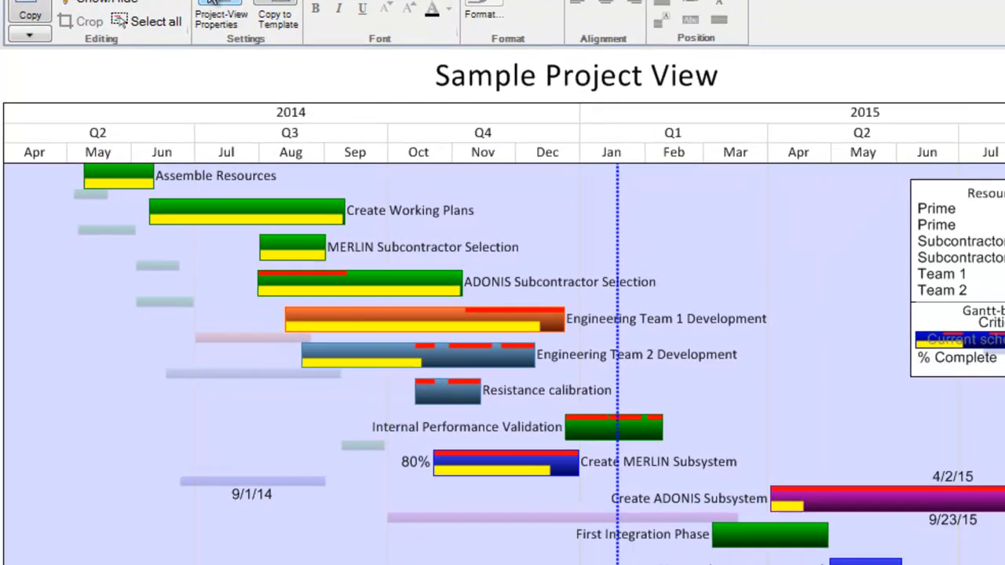
# Switch back to the BlueGrass Project schedule in Microsoft Project
pyautogui.click(221, 14)
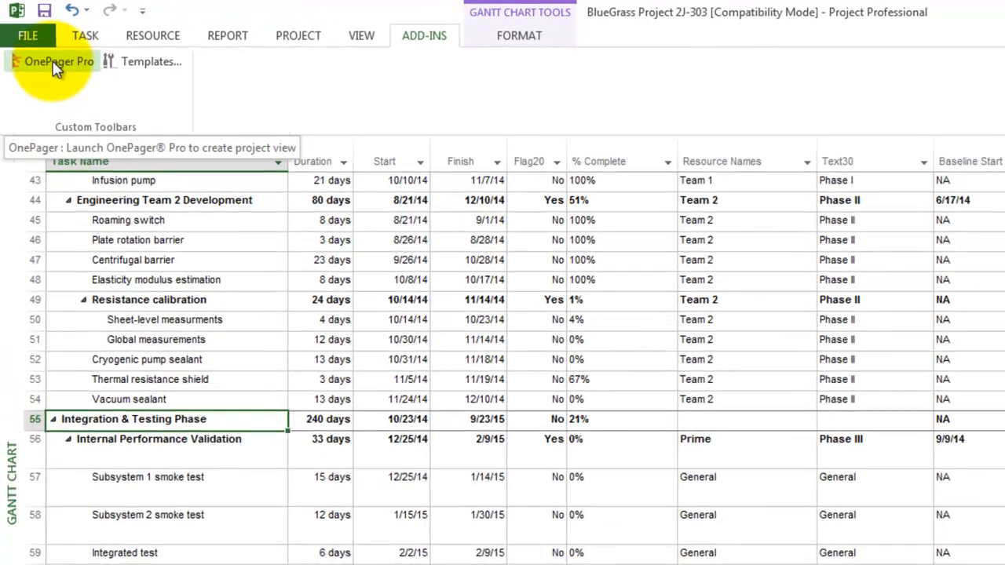
# Launch OnePager Pro, choose Update, and add a new snapshot to the view
pyautogui.click(58, 62)
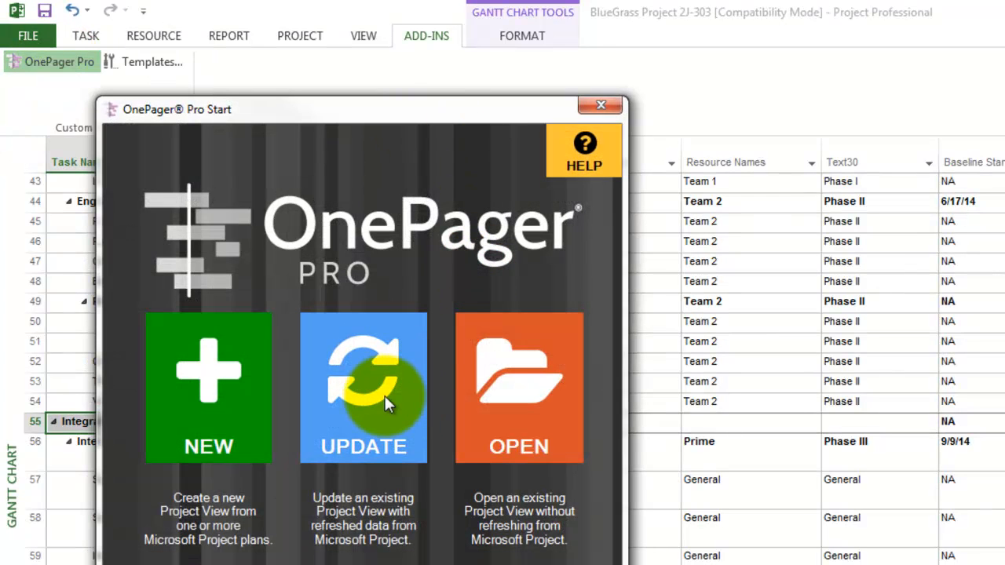
pyautogui.click(363, 388)
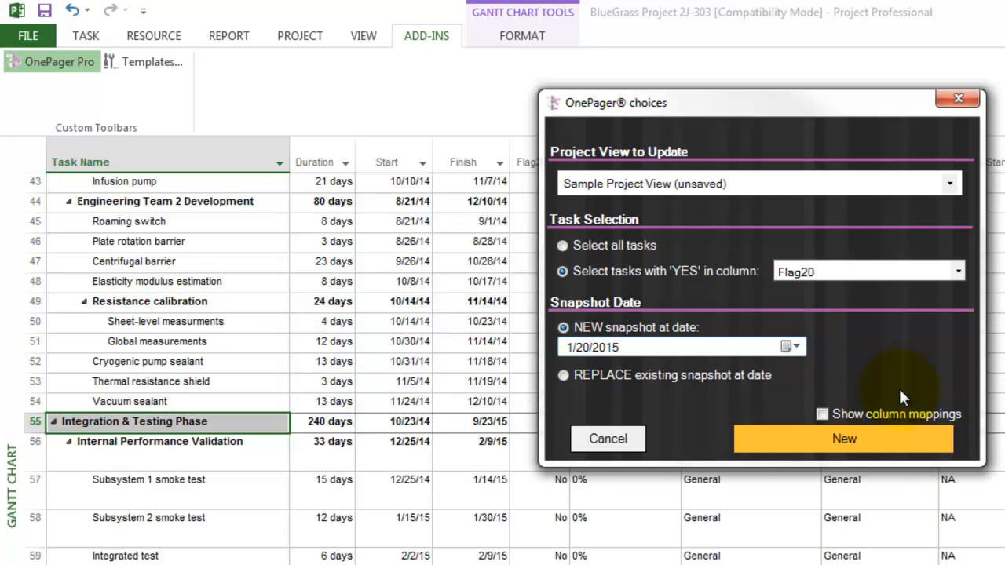
pyautogui.click(793, 347)
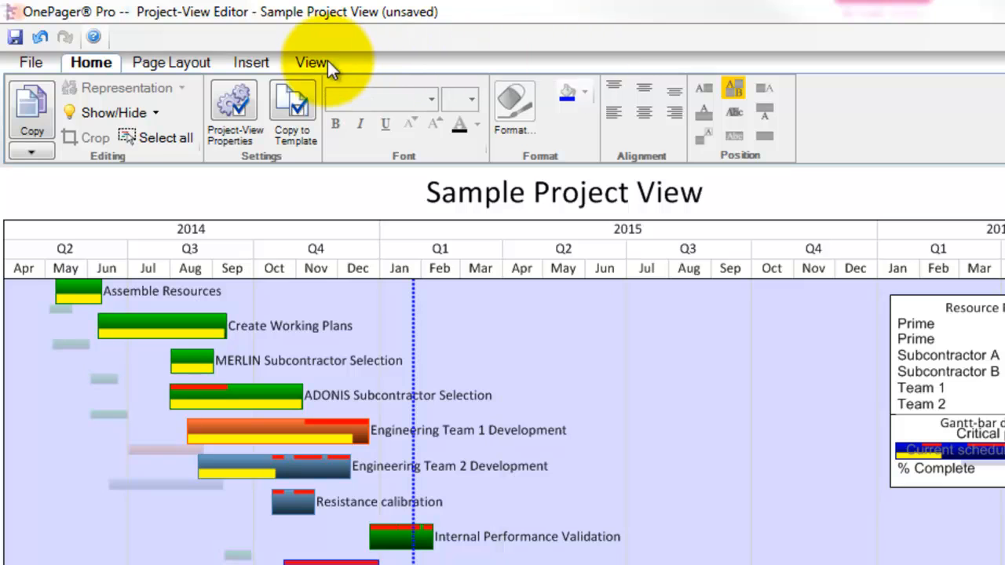
# Step back and forth between the 1/19/2015 and 1/26/2015 snapshots
pyautogui.click(312, 62)
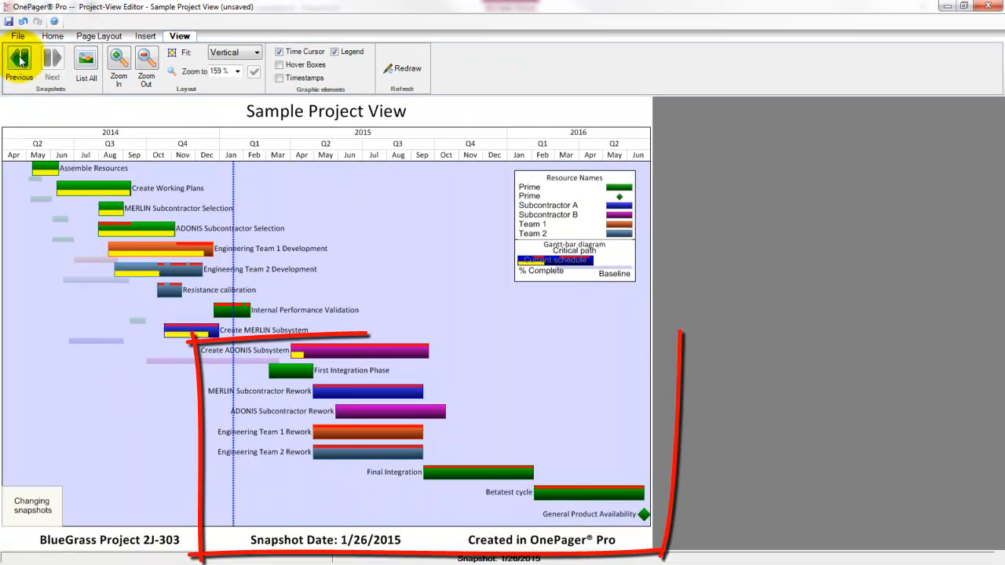
pyautogui.click(18, 63)
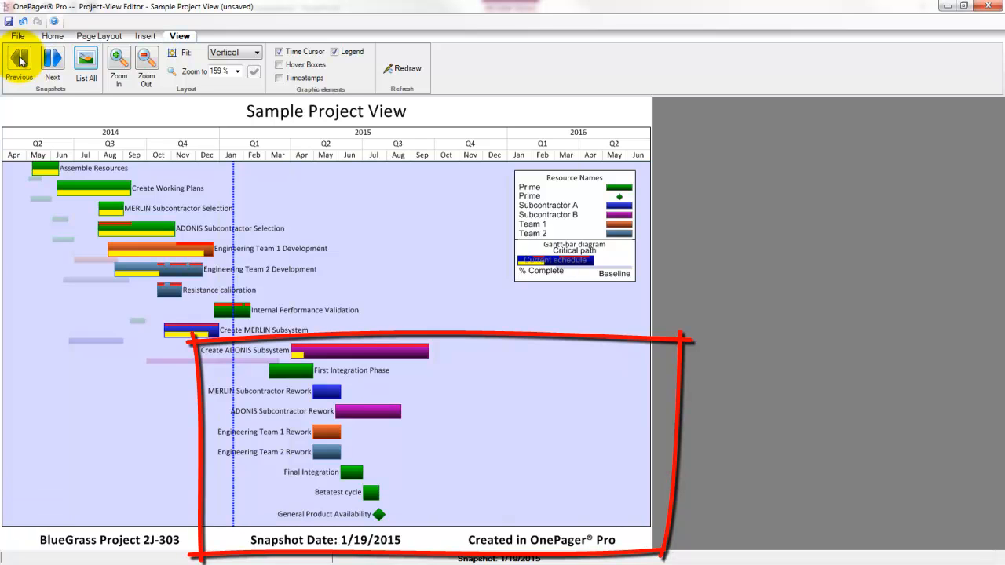
pyautogui.click(52, 63)
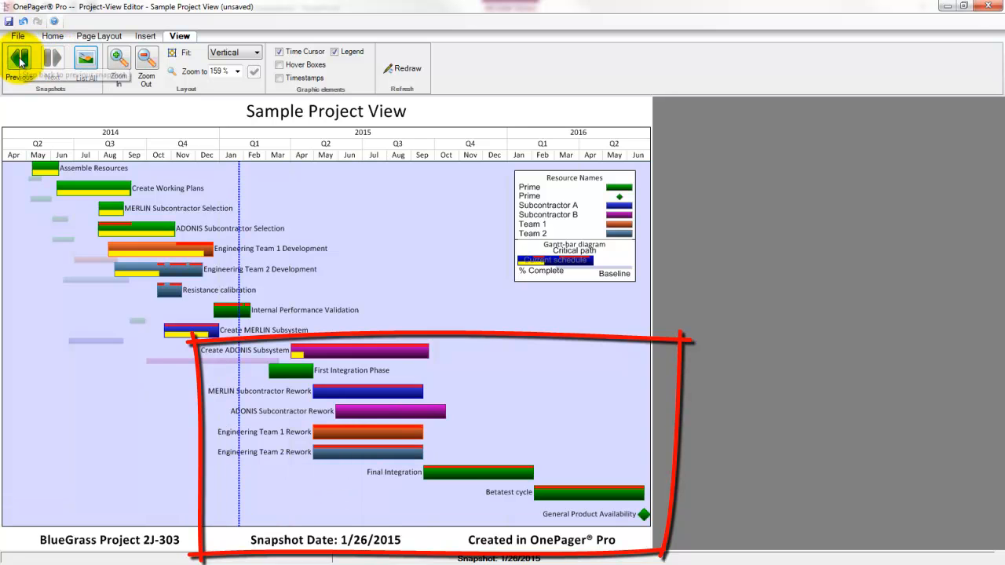
pyautogui.click(19, 61)
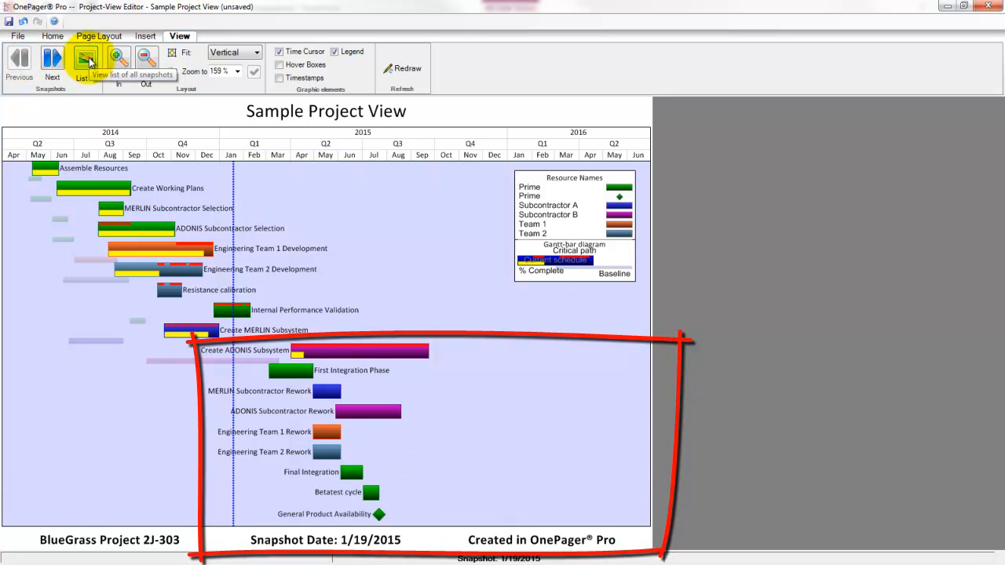
# List all snapshots, dismiss the list, and move forward to the newer snapshot
pyautogui.click(81, 61)
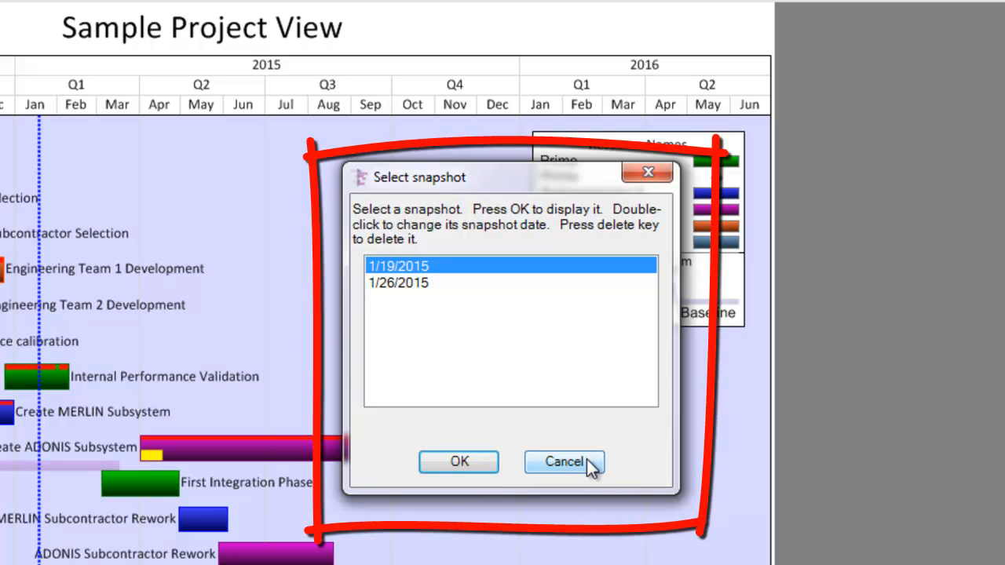
pyautogui.click(564, 462)
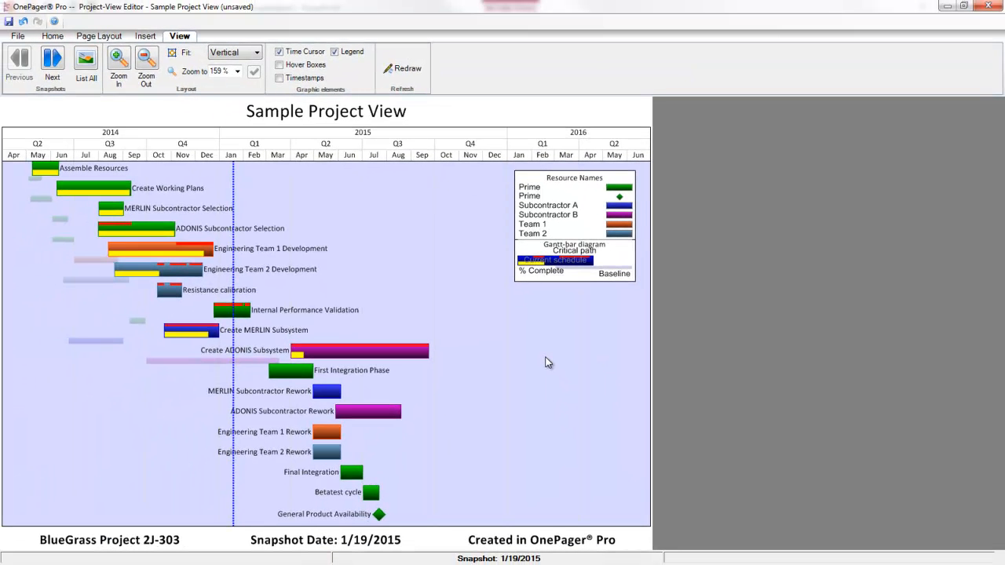
pyautogui.click(52, 63)
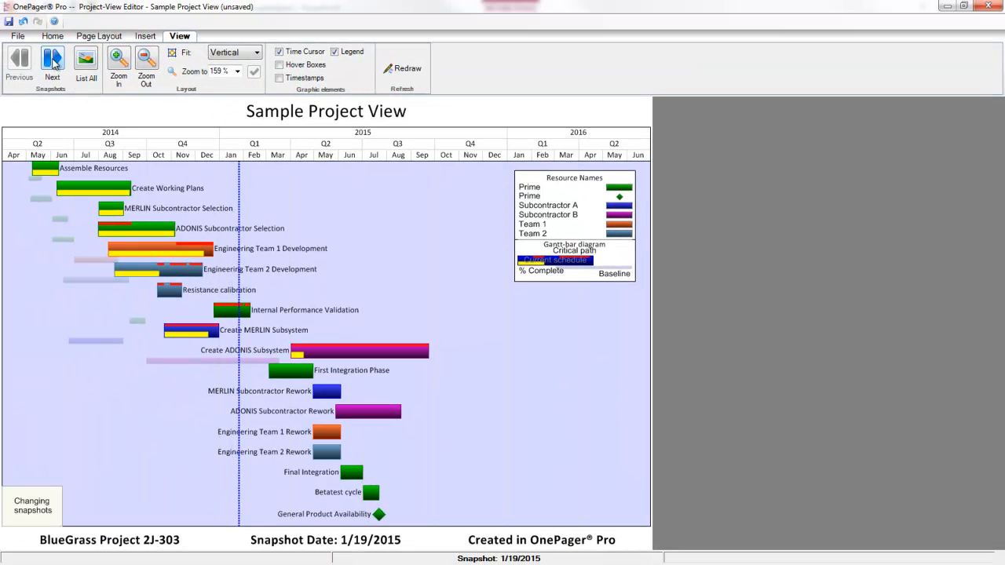
pyautogui.click(52, 61)
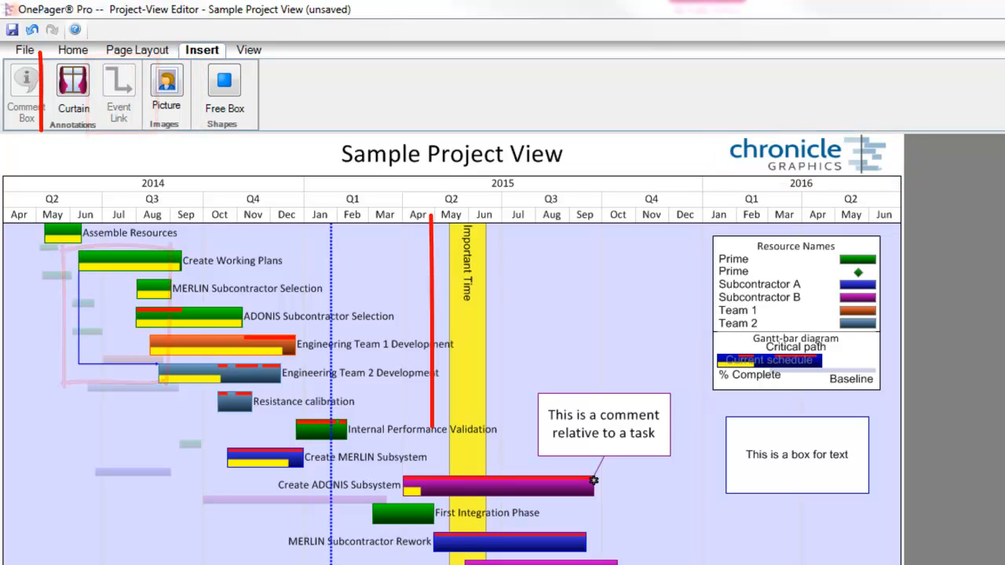
# Work with the Insert tab controls to add annotations to the chart
pyautogui.click(73, 86)
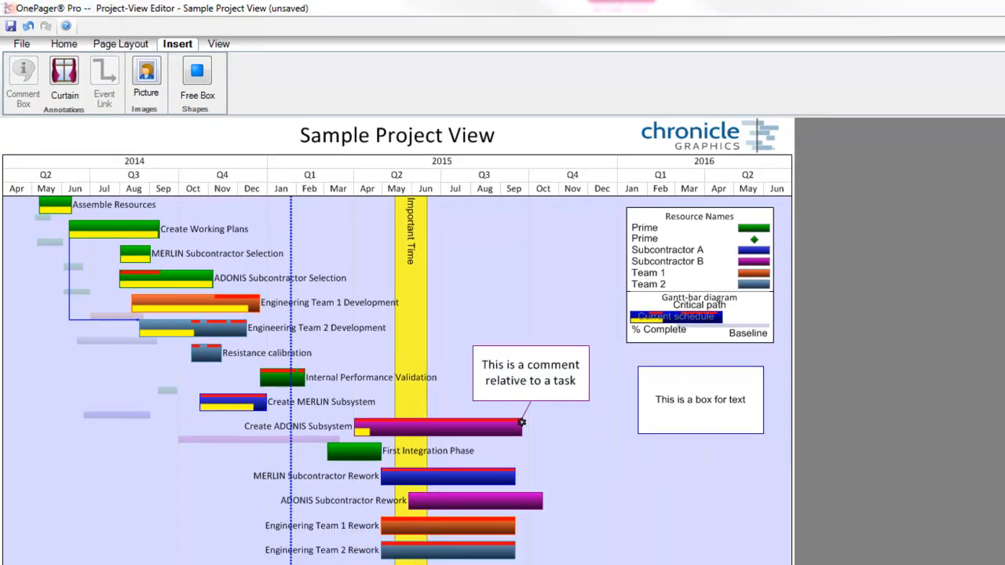
pyautogui.click(53, 36)
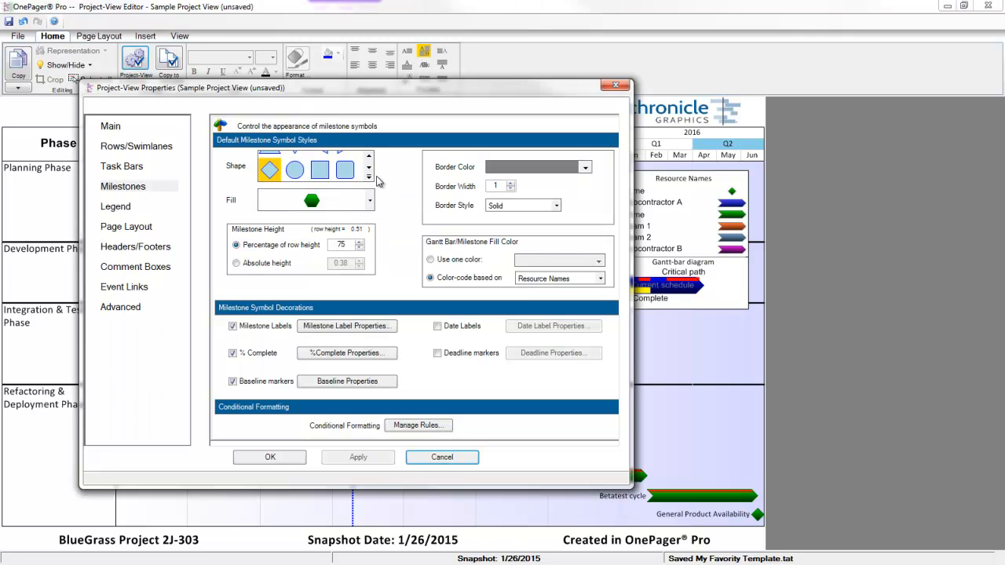
# Review milestone symbol shapes, cancel Properties, and save the template as 'My Favorite Settings'
pyautogui.click(368, 170)
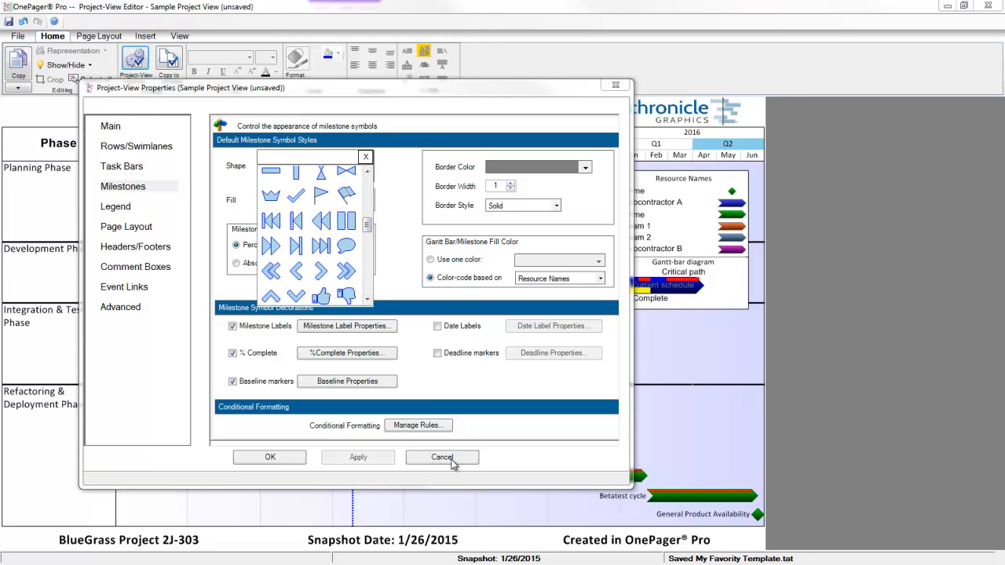
pyautogui.click(441, 457)
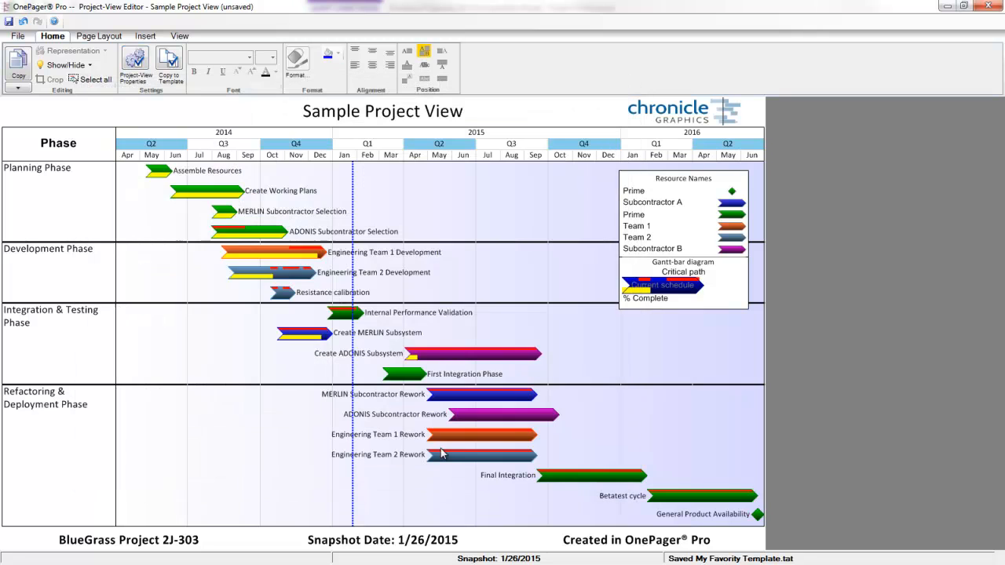
pyautogui.moveTo(459, 203)
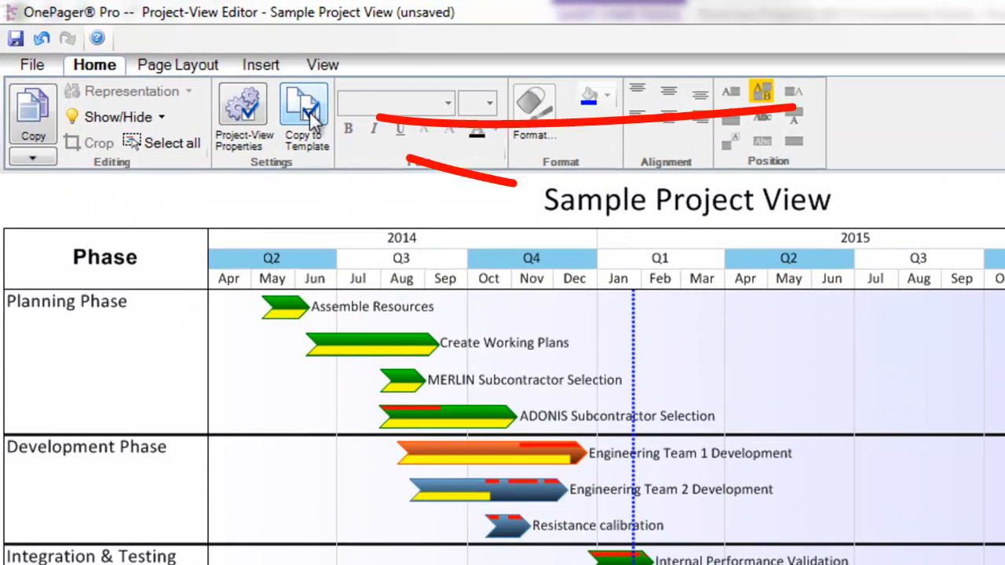
pyautogui.moveTo(304, 110)
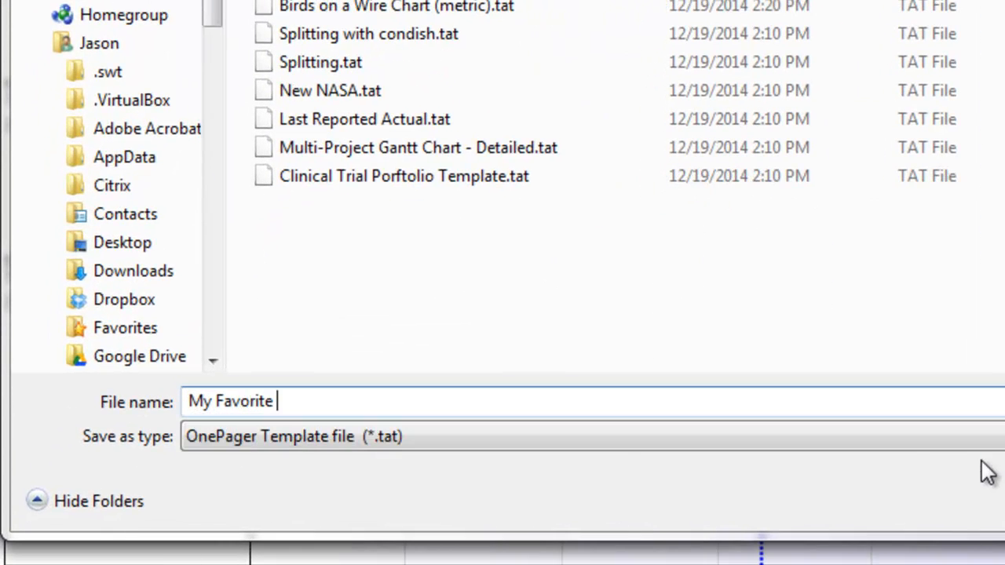
pyautogui.write('Settings')
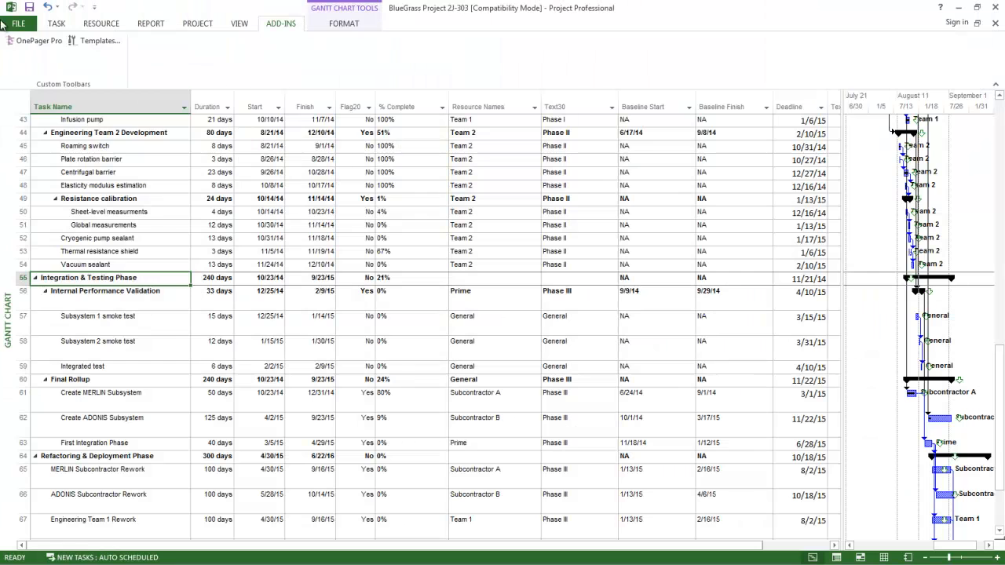
# Create a new OnePager Pro view and browse the Templates folder for a starting template
pyautogui.click(35, 40)
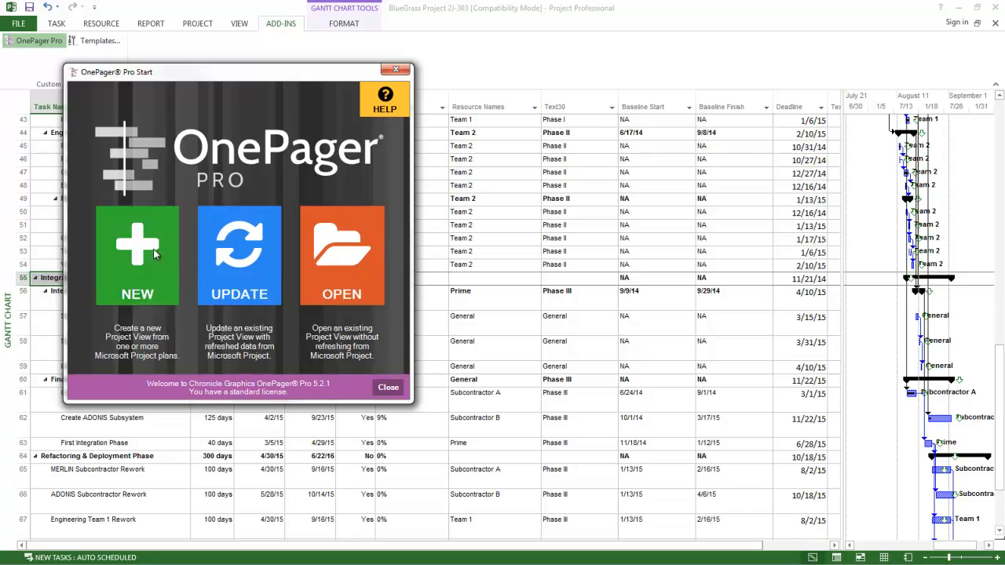
pyautogui.click(138, 255)
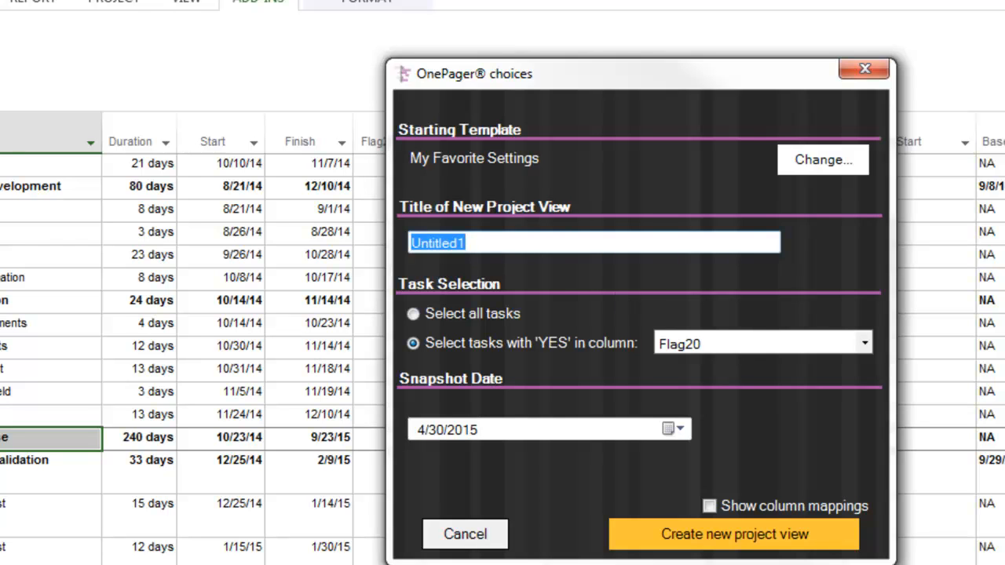
pyautogui.moveTo(823, 160)
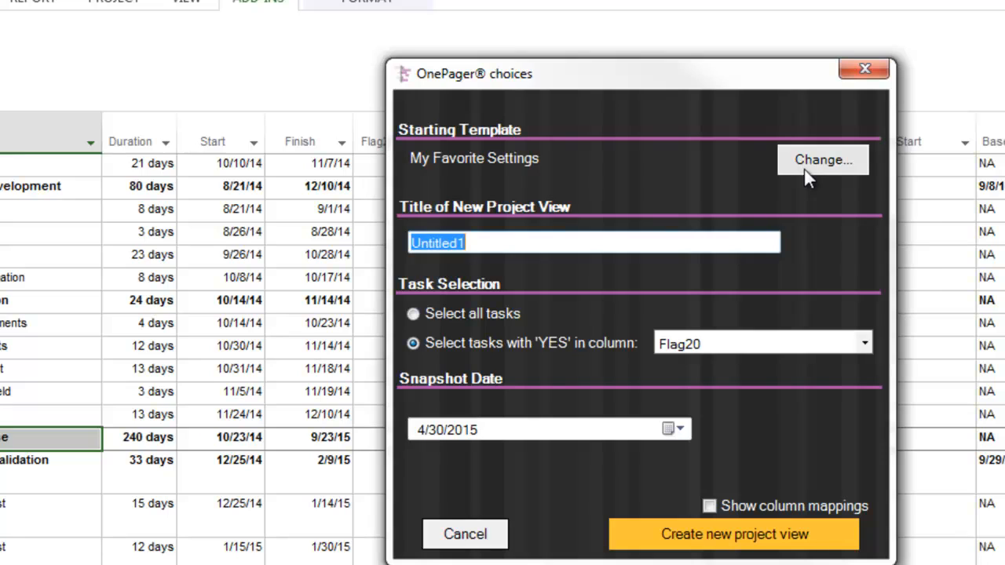
pyautogui.click(823, 159)
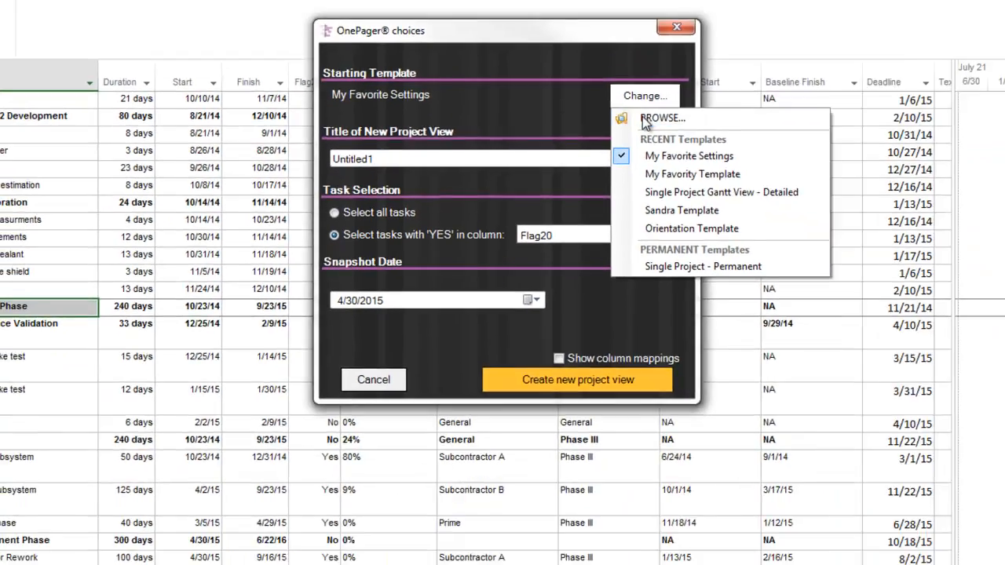
pyautogui.click(663, 118)
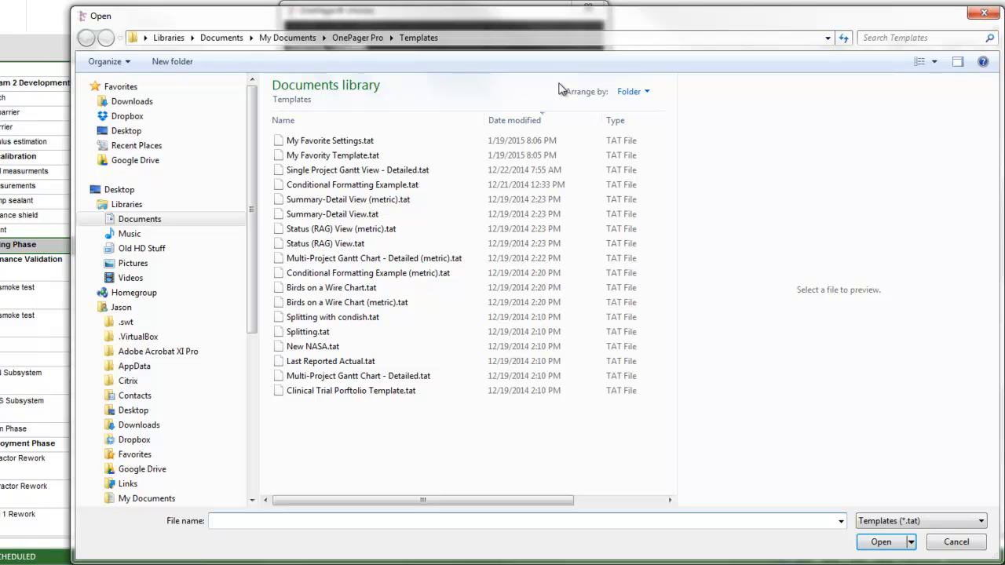